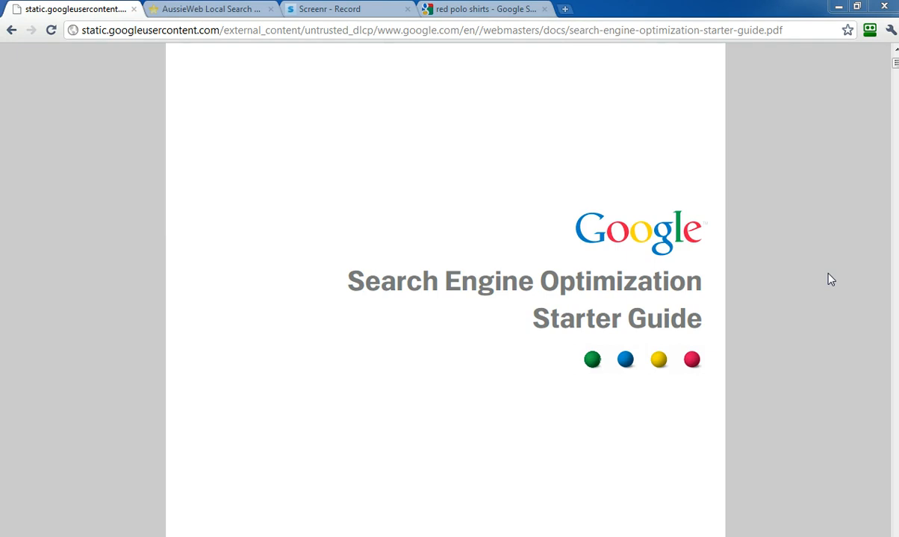
pyautogui.moveTo(638, 290)
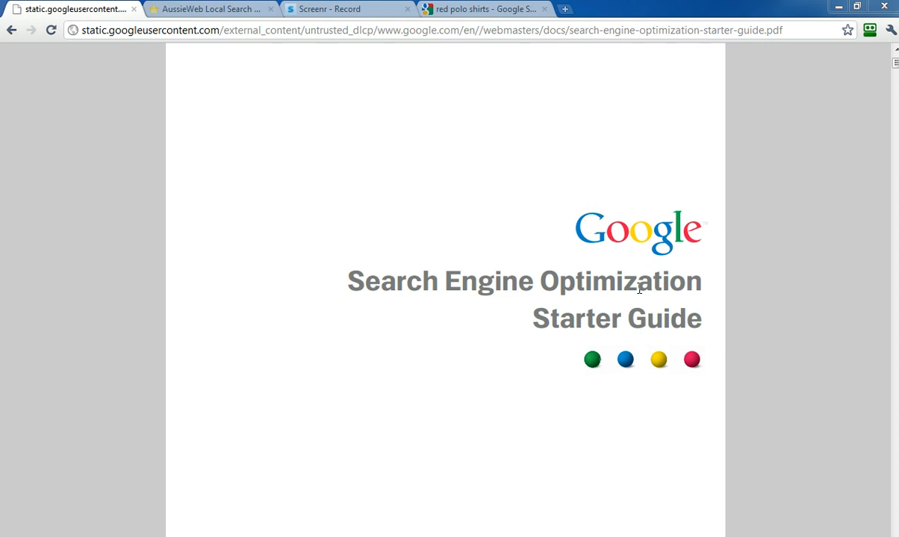
pyautogui.moveTo(578, 269)
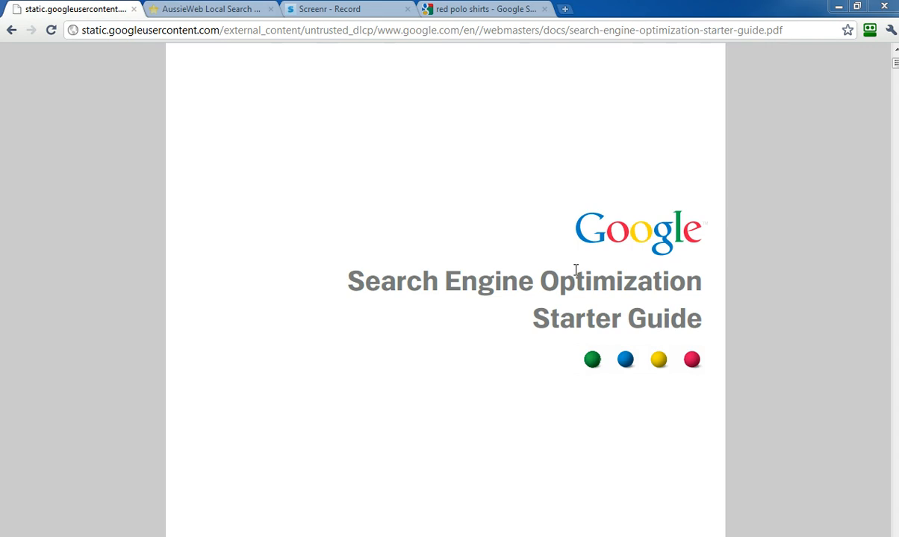
# Scroll to the Table of Contents and highlight 'Improve the structure of your URLs'.
pyautogui.scroll(-3)
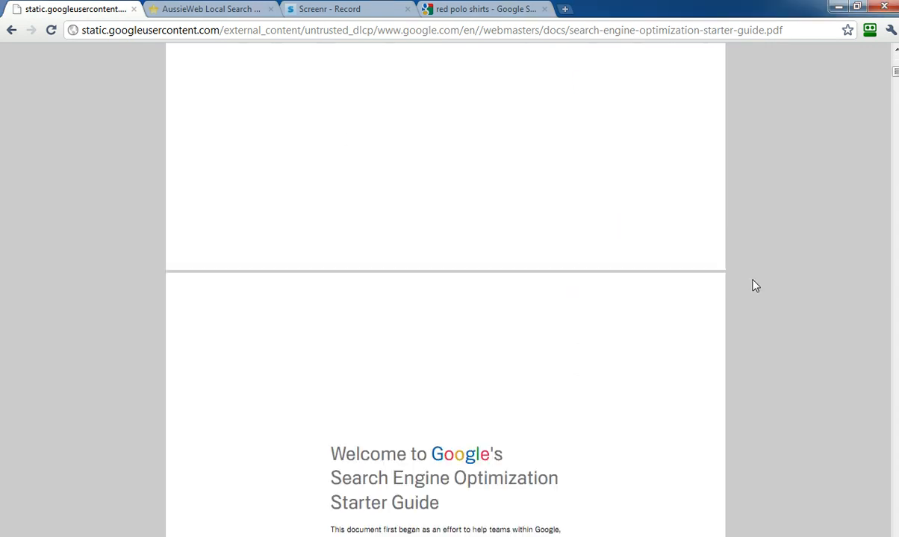
pyautogui.scroll(-3)
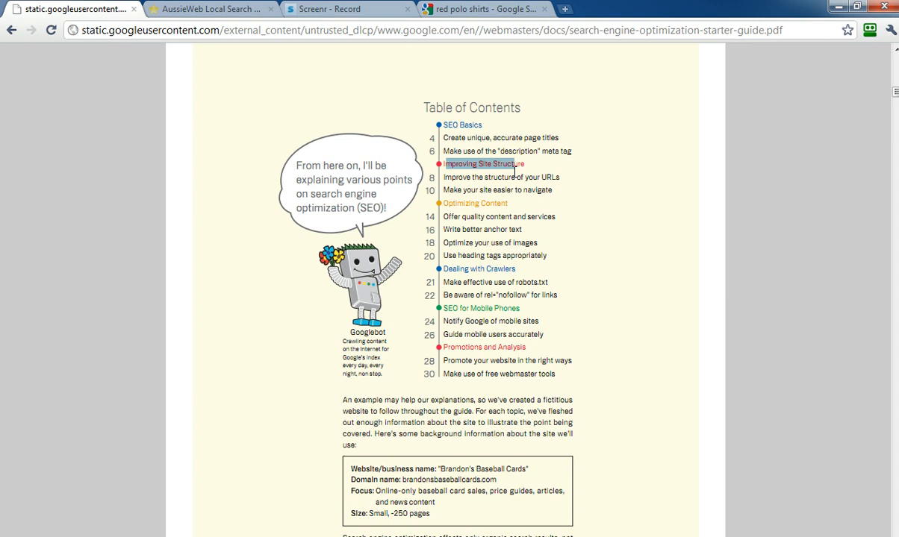
pyautogui.doubleClick(501, 176)
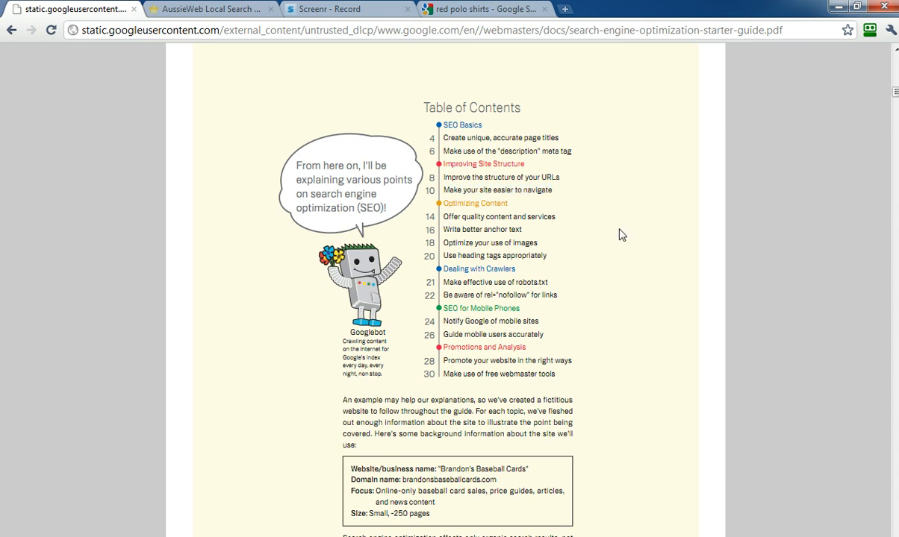
pyautogui.moveTo(649, 224)
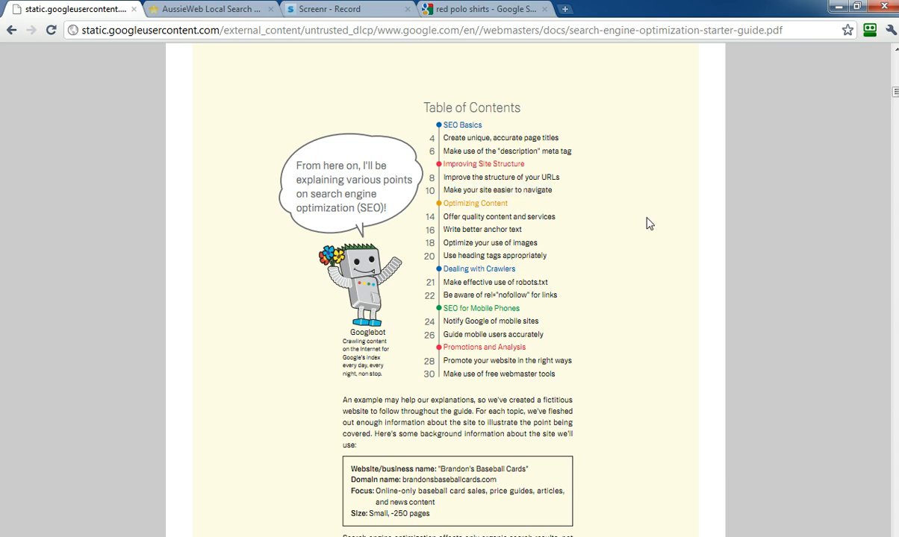
pyautogui.moveTo(575, 184)
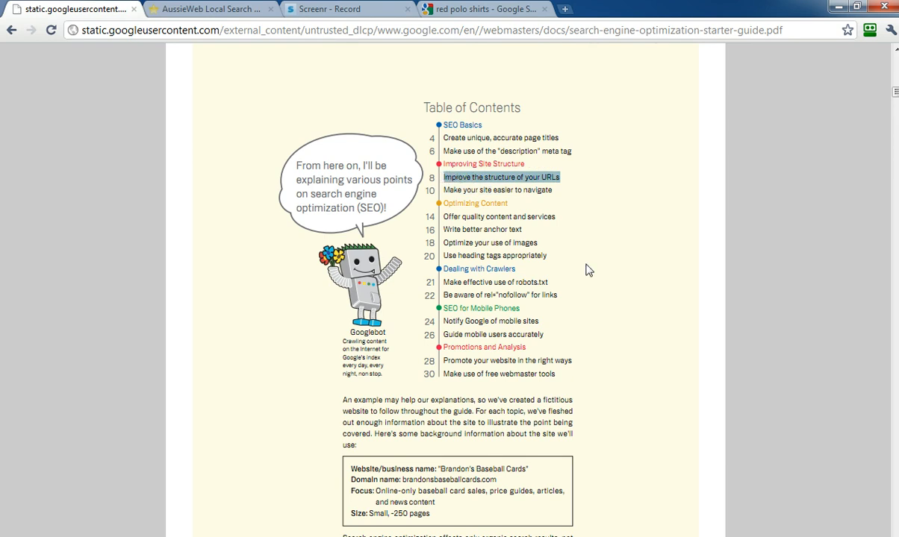
pyautogui.moveTo(583, 240)
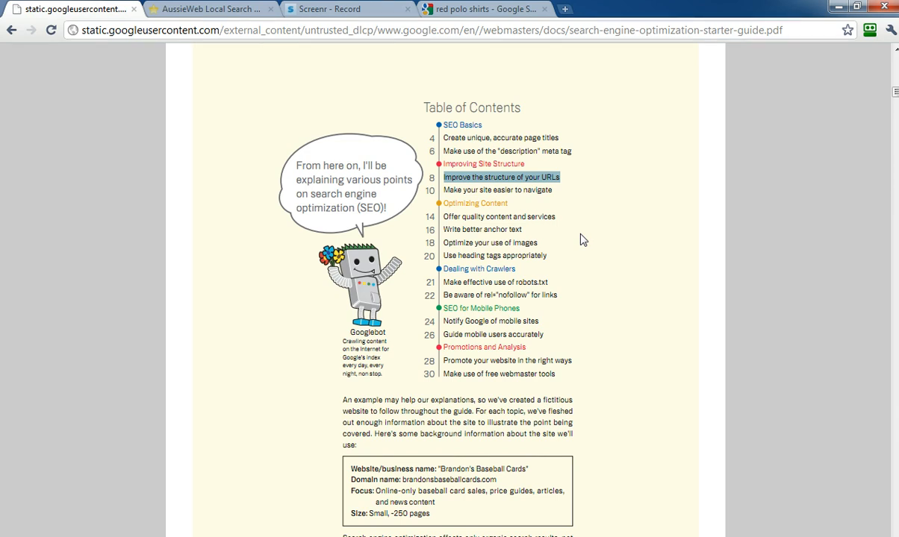
pyautogui.moveTo(504, 35)
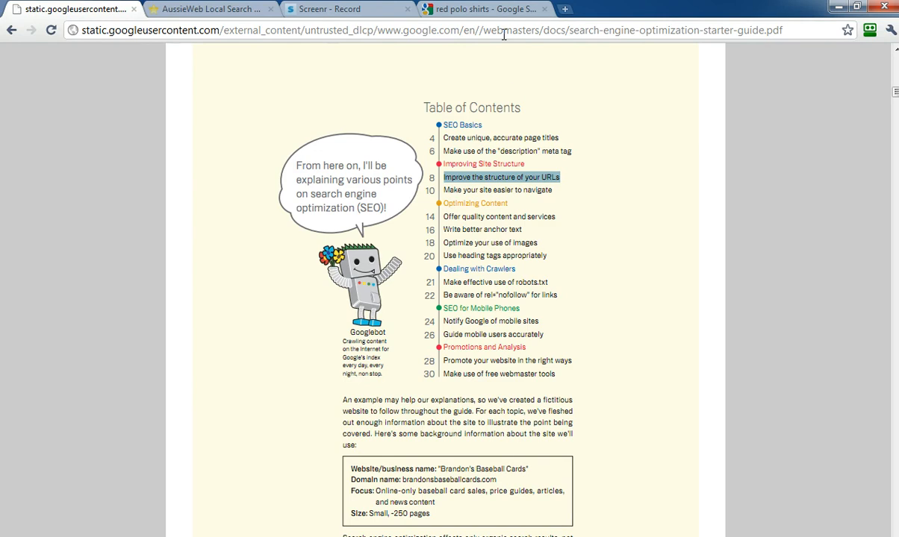
# Show the organic red polo shirts results and highlight Polo_Shirts in the first result's URL.
pyautogui.click(484, 9)
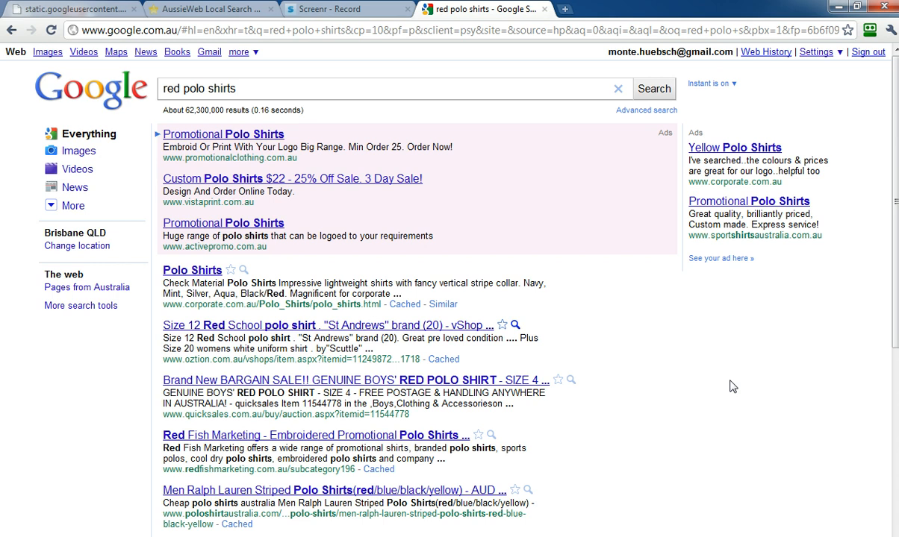
pyautogui.scroll(-3)
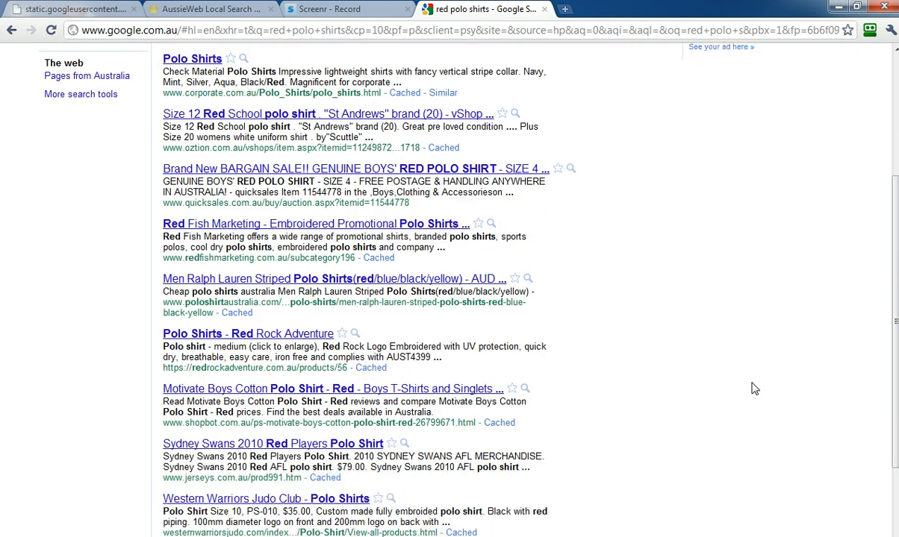
pyautogui.moveTo(625, 206)
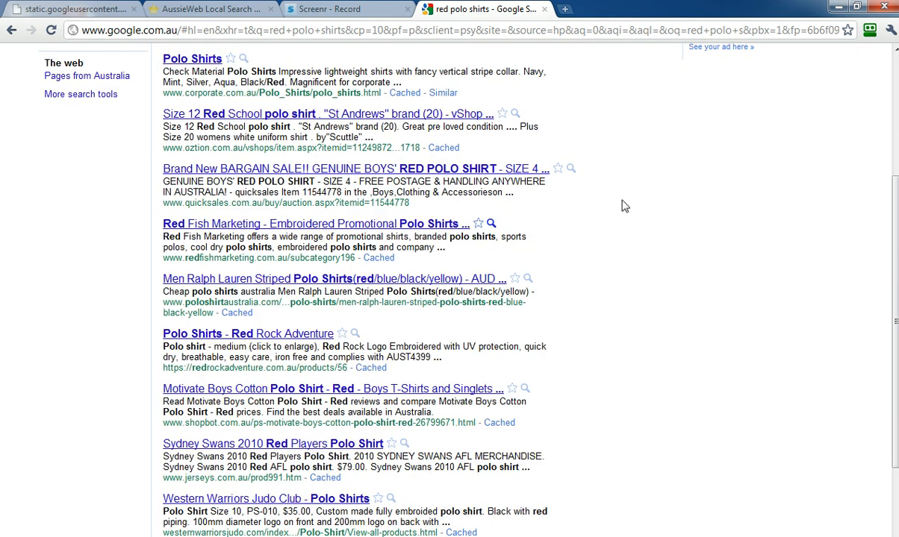
pyautogui.moveTo(194, 93)
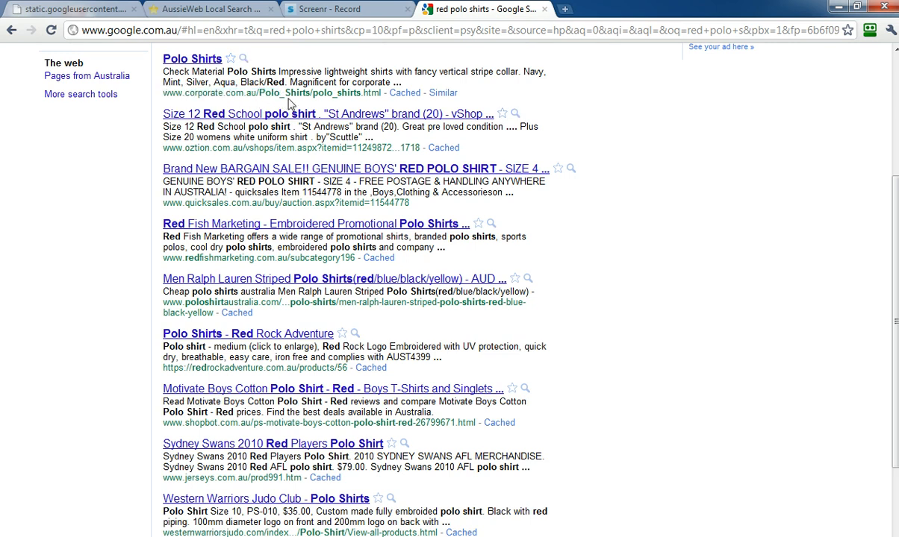
pyautogui.moveTo(289, 98)
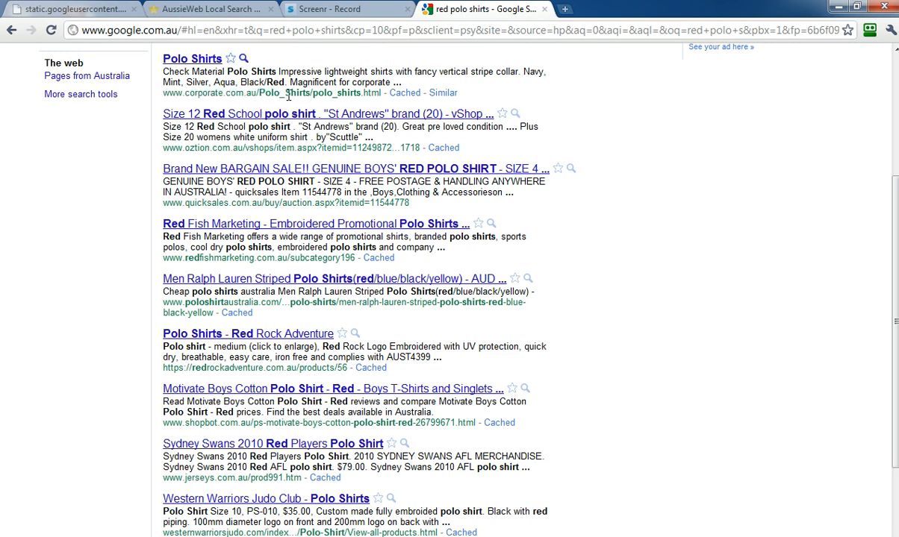
pyautogui.moveTo(354, 108)
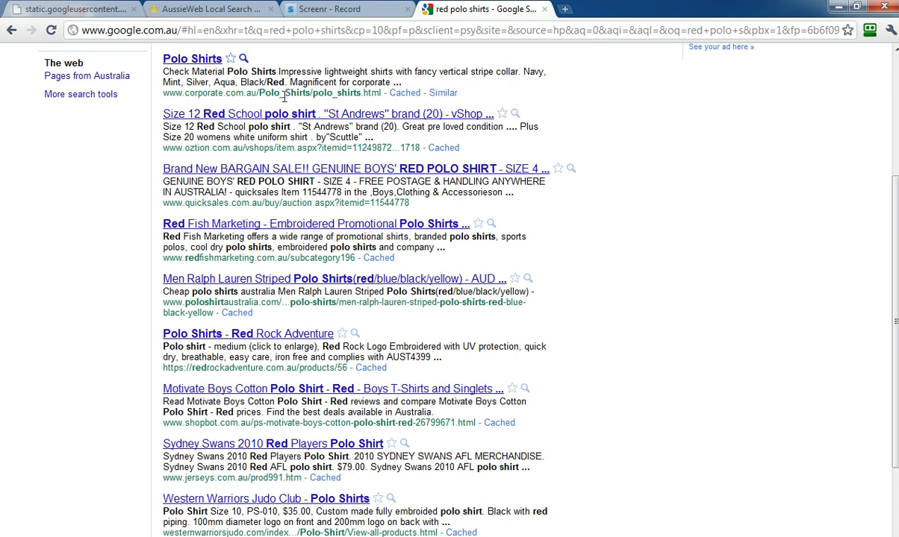
pyautogui.doubleClick(311, 93)
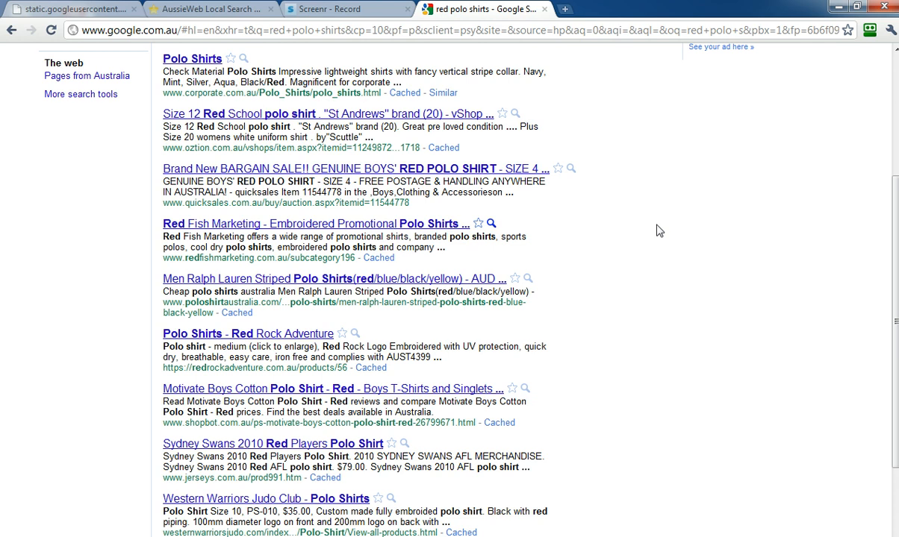
pyautogui.moveTo(675, 246)
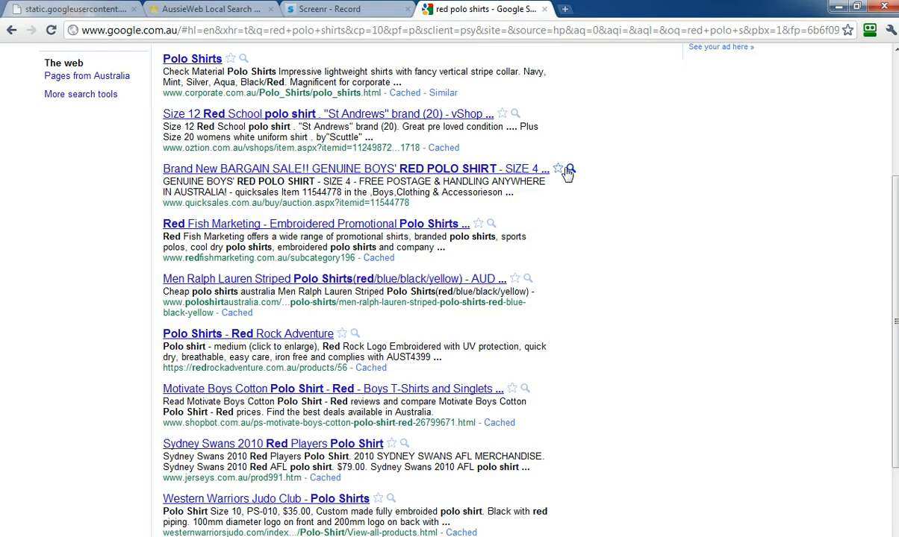
pyautogui.moveTo(575, 142)
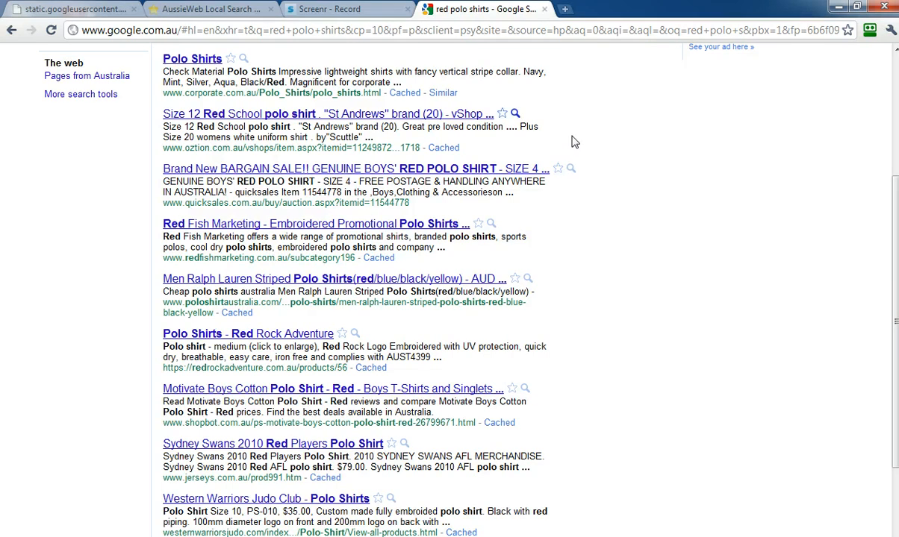
pyautogui.moveTo(269, 162)
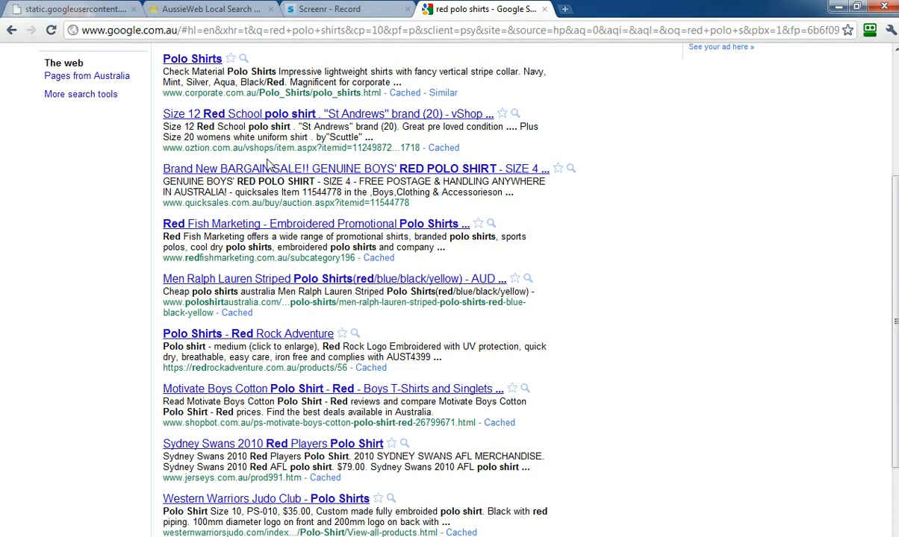
pyautogui.doubleClick(224, 147)
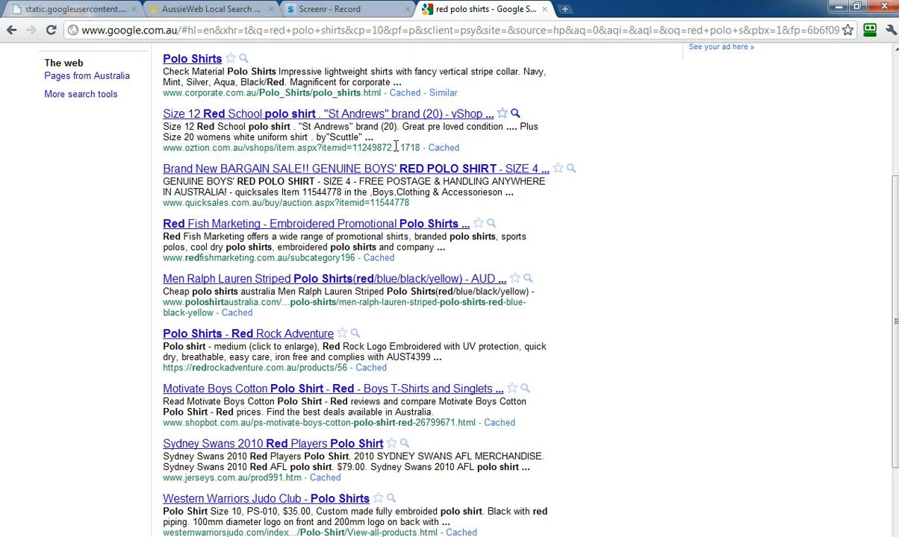
pyautogui.moveTo(340, 191)
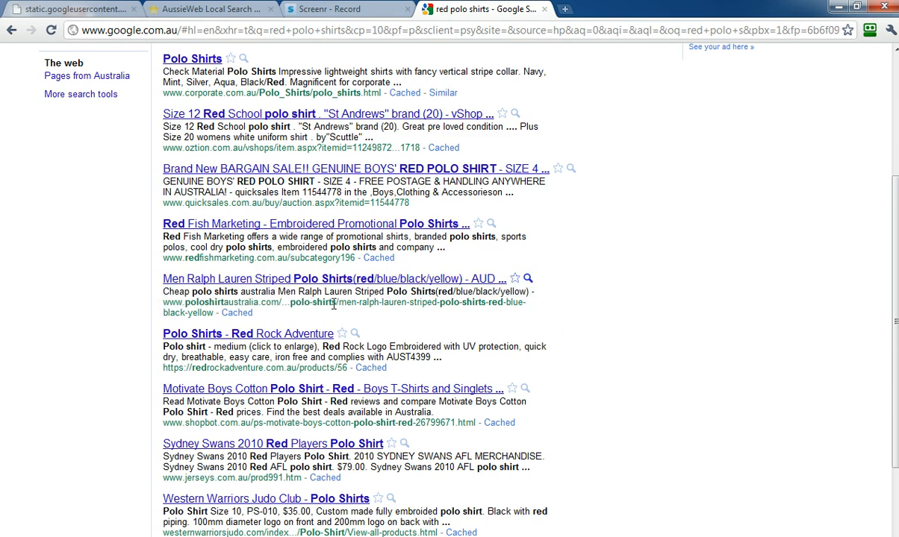
pyautogui.moveTo(466, 306)
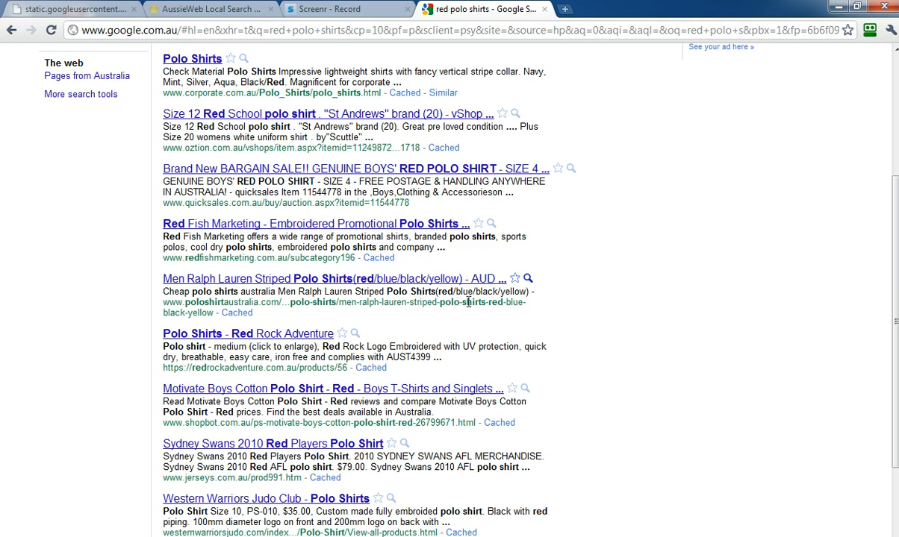
pyautogui.moveTo(594, 324)
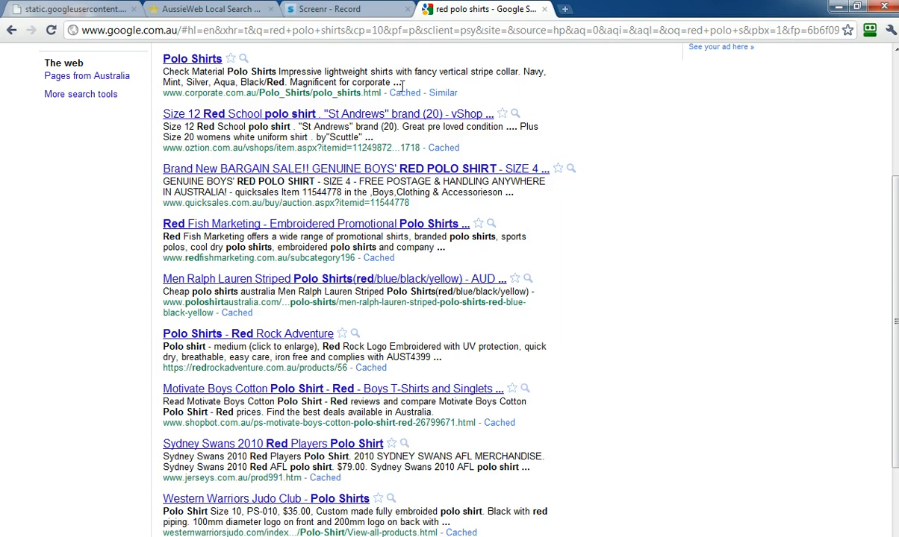
# Browse AussieWeb letter G to Games Supplies, then CANBERRA 2600 under ACT.
pyautogui.click(209, 9)
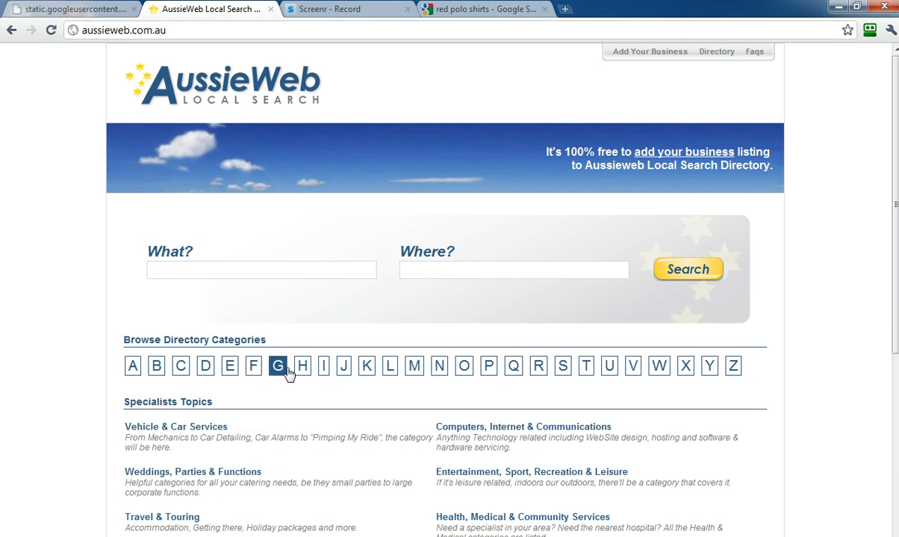
pyautogui.click(277, 366)
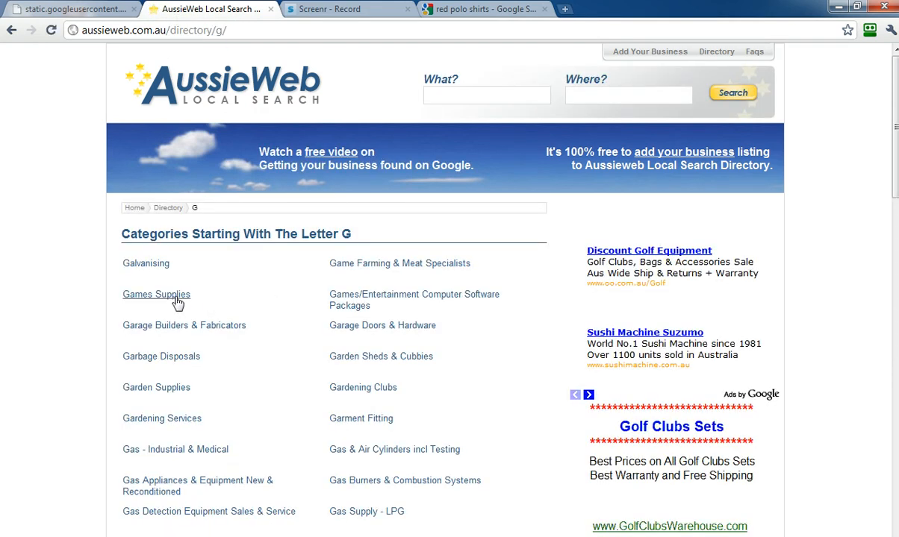
pyautogui.click(156, 294)
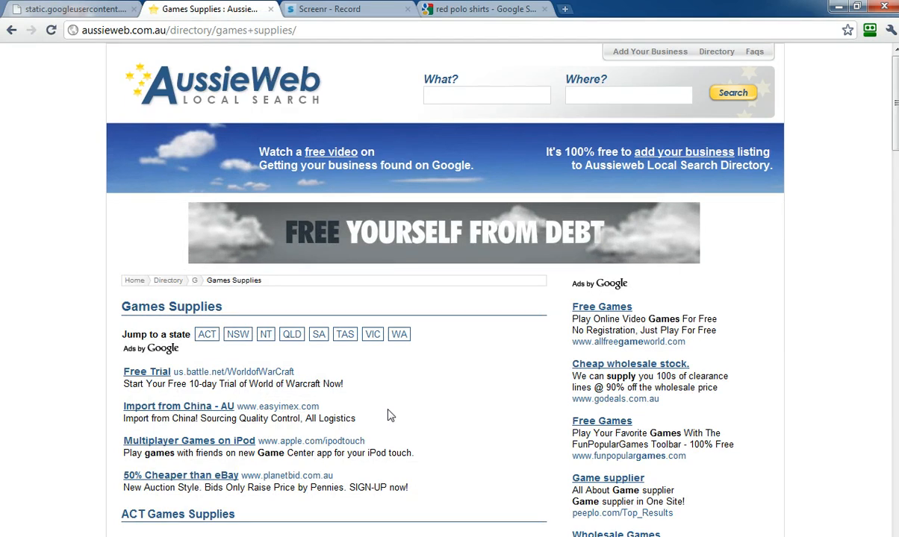
pyautogui.scroll(-3)
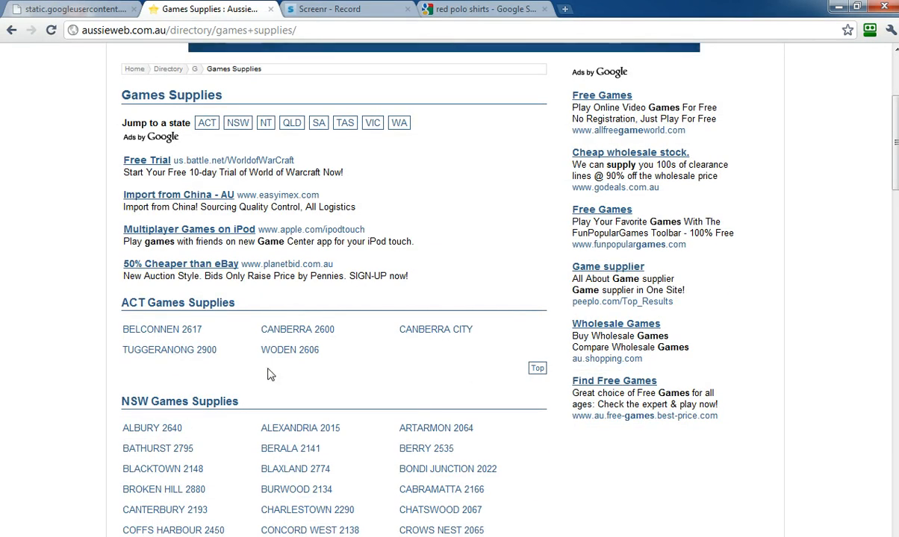
pyautogui.click(297, 330)
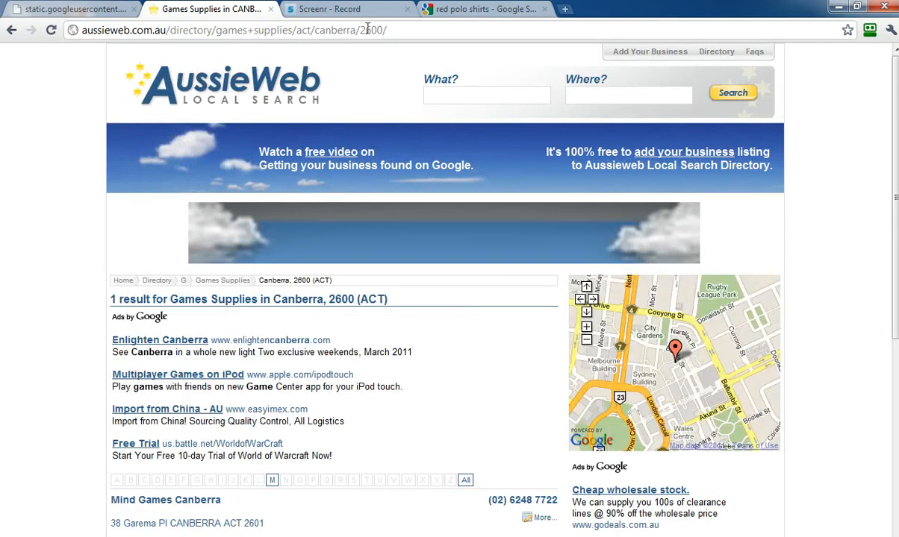
pyautogui.scroll(-3)
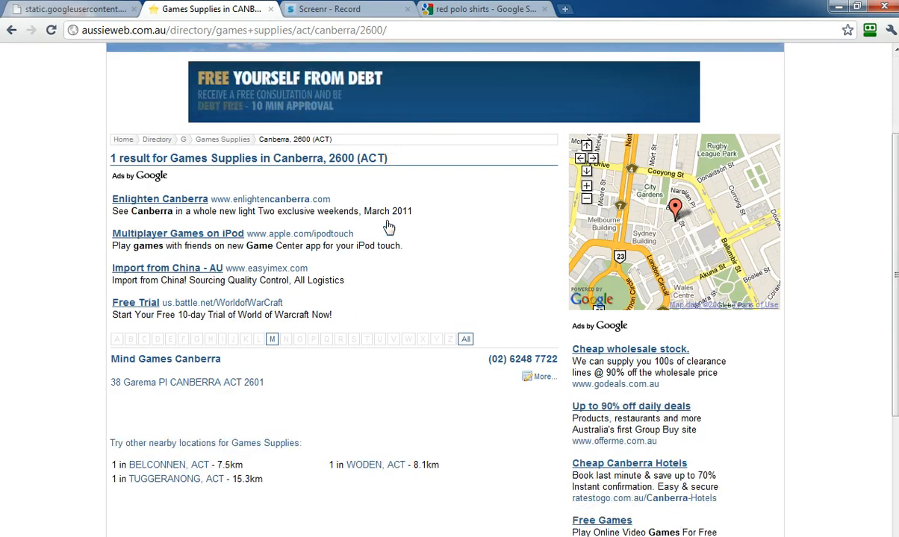
pyautogui.scroll(3)
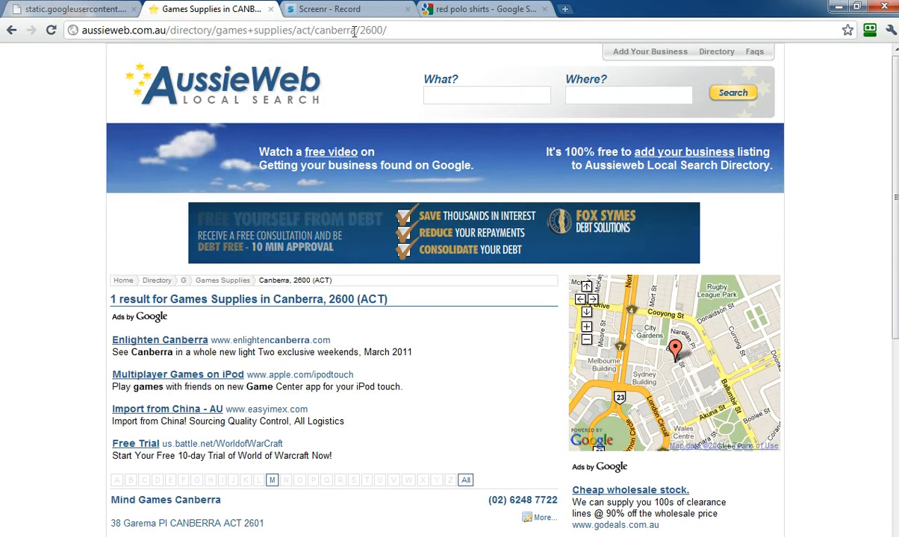
pyautogui.scroll(-3)
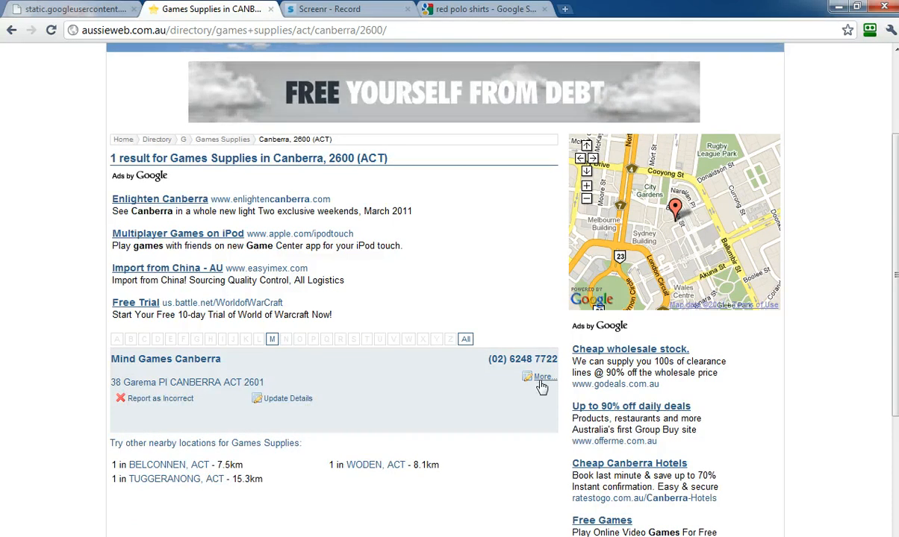
# Open Mind Games Canberra's More… details, then return to the AussieWeb home page.
pyautogui.click(542, 377)
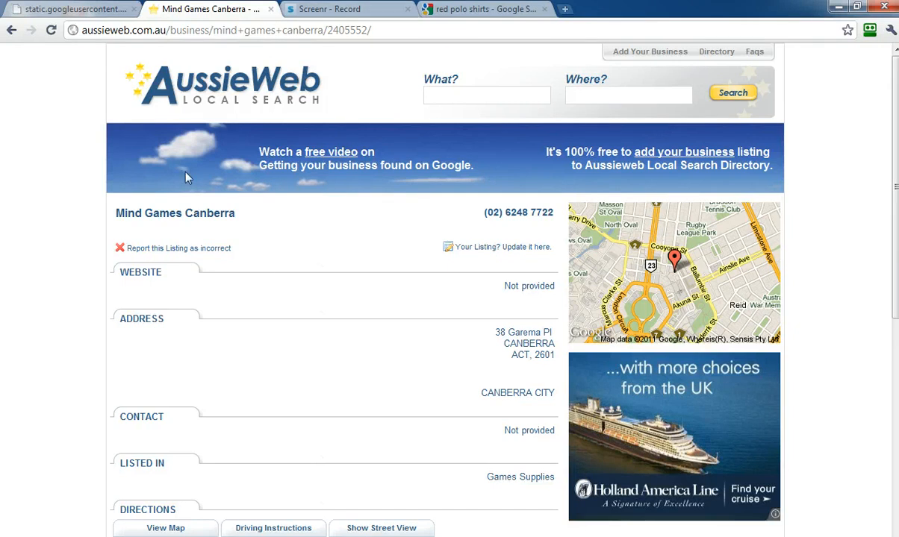
pyautogui.moveTo(365, 268)
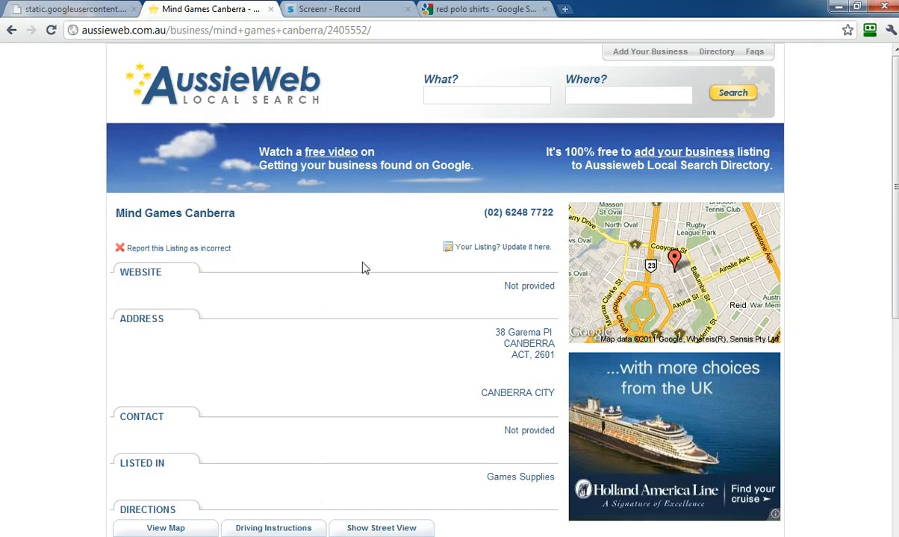
pyautogui.moveTo(365, 258)
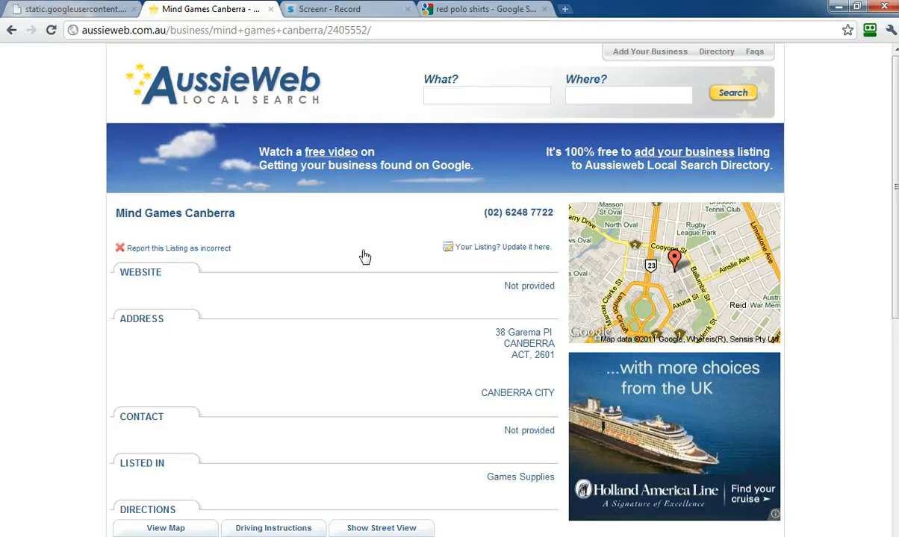
pyautogui.moveTo(351, 250)
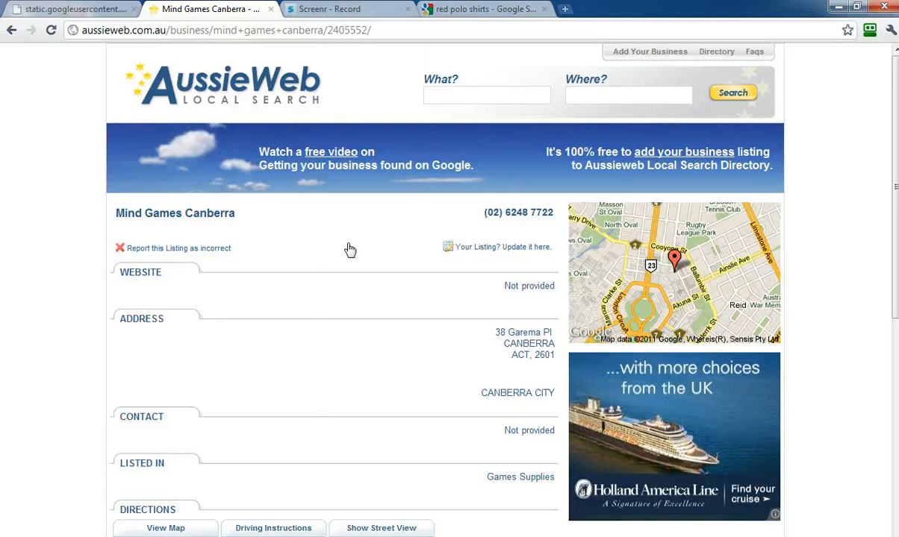
pyautogui.moveTo(472, 23)
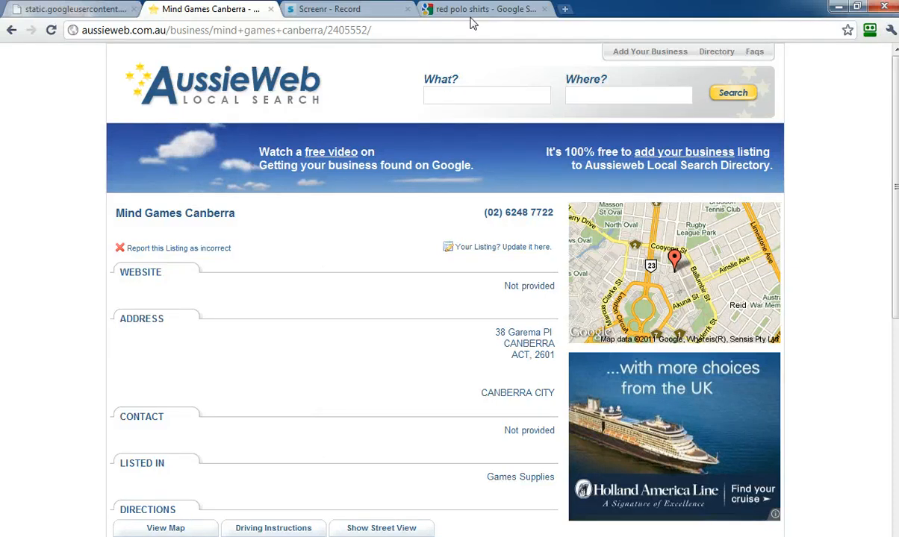
pyautogui.click(482, 9)
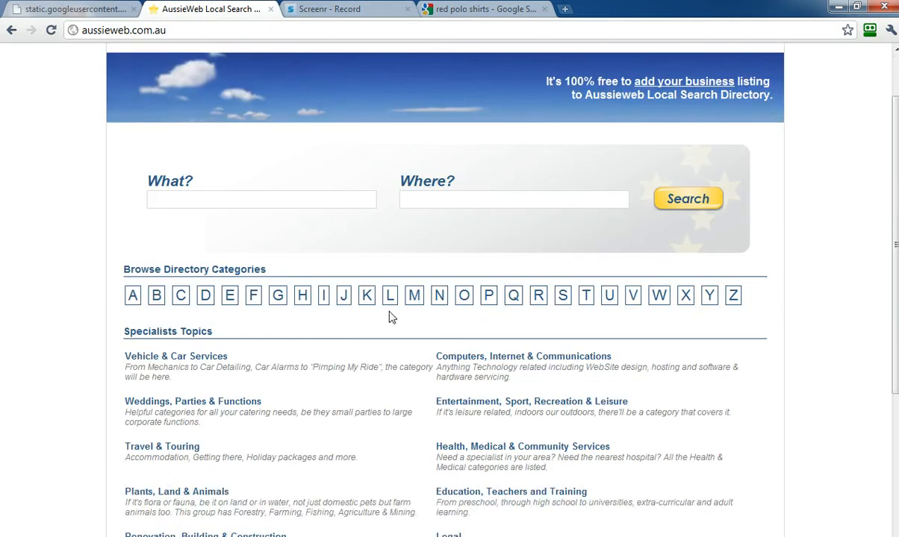
pyautogui.moveTo(414, 296)
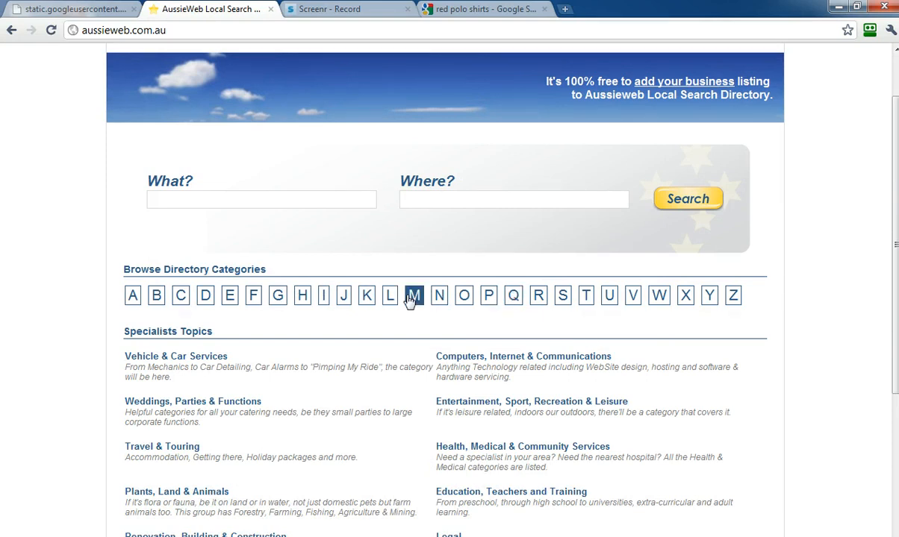
# Browse AussieWeb letter M to Marble & Granite listings, then return to the SEO guide.
pyautogui.click(414, 295)
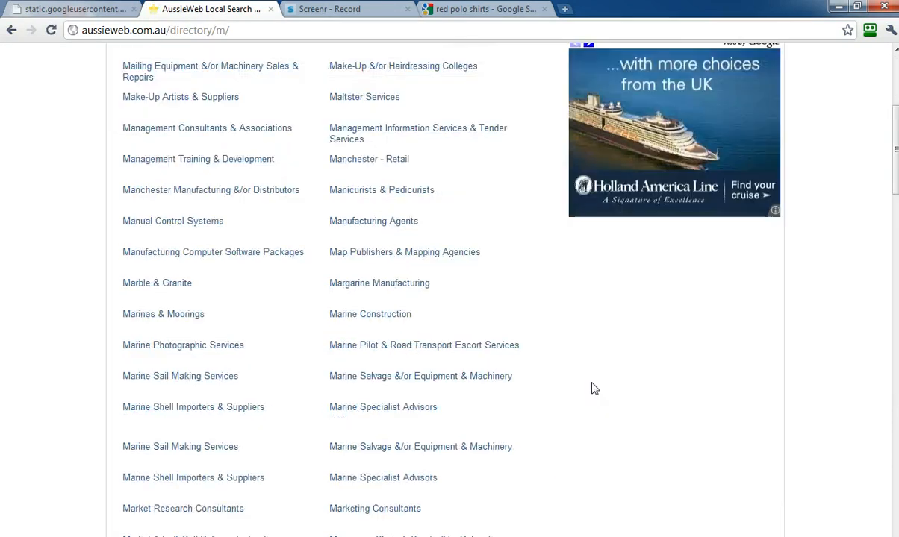
pyautogui.scroll(3)
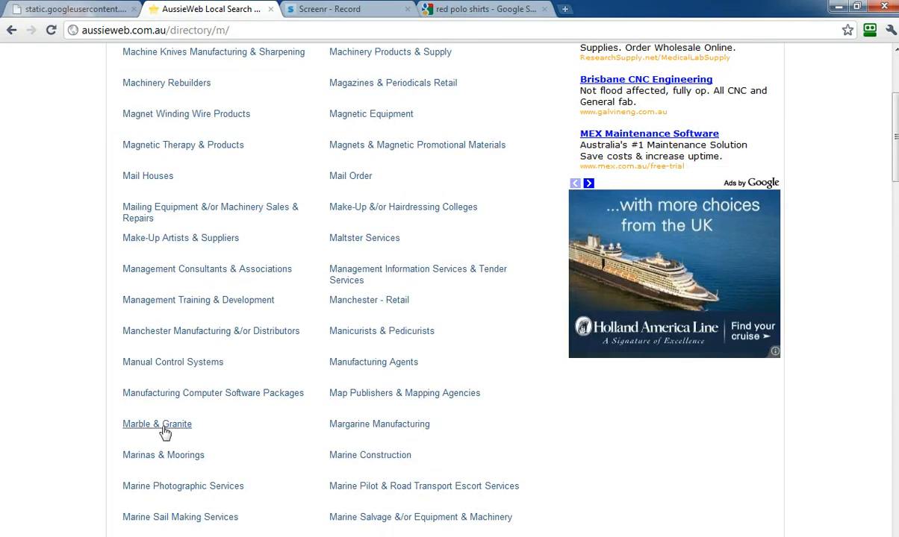
pyautogui.click(157, 424)
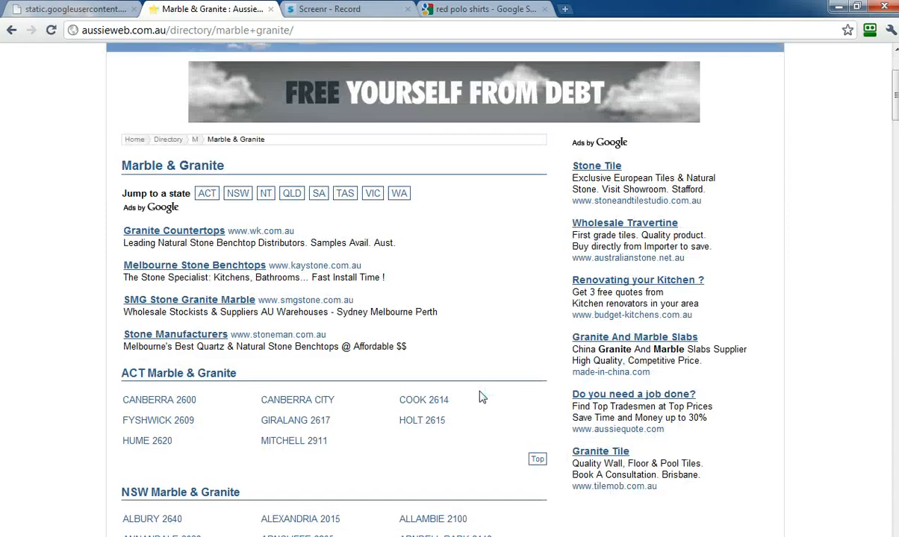
pyautogui.scroll(-3)
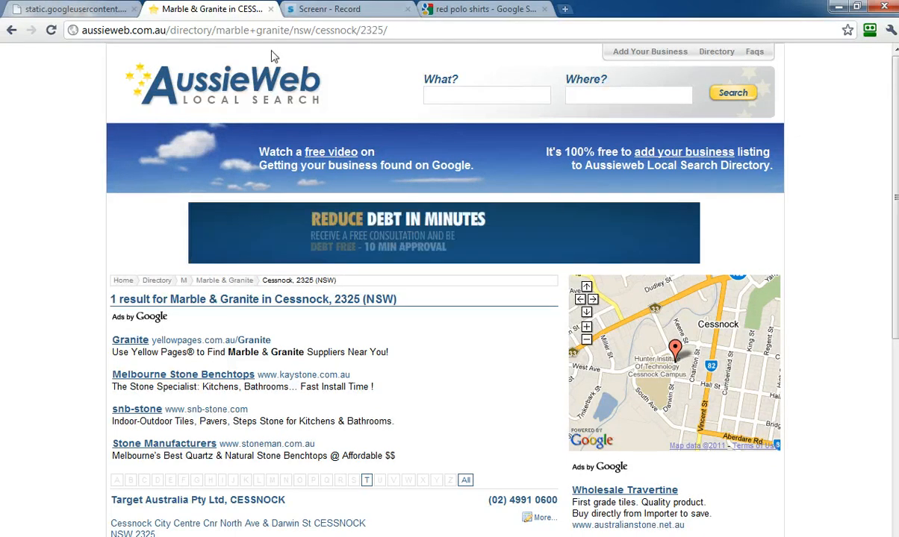
pyautogui.click(71, 9)
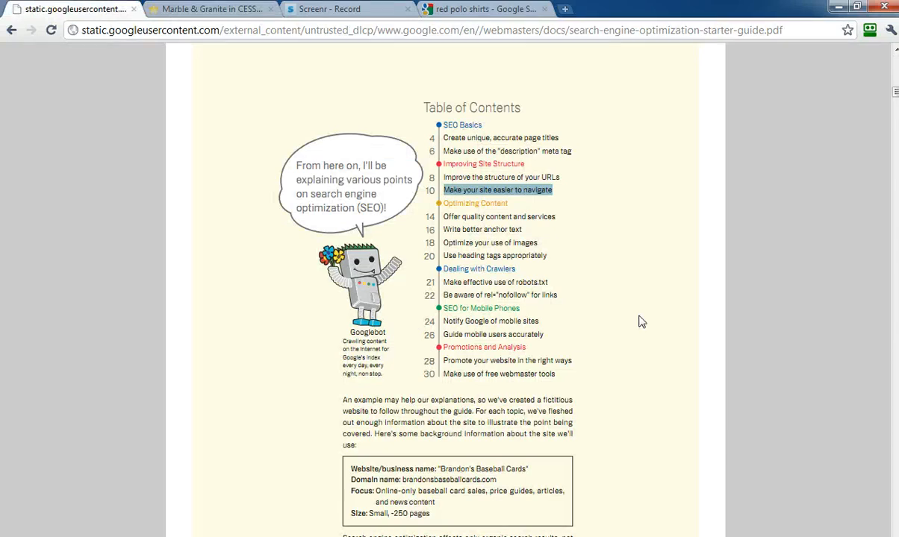
# Scroll from the URL-structure pages through site navigation to 'Prepare two sitemaps'.
pyautogui.scroll(-3)
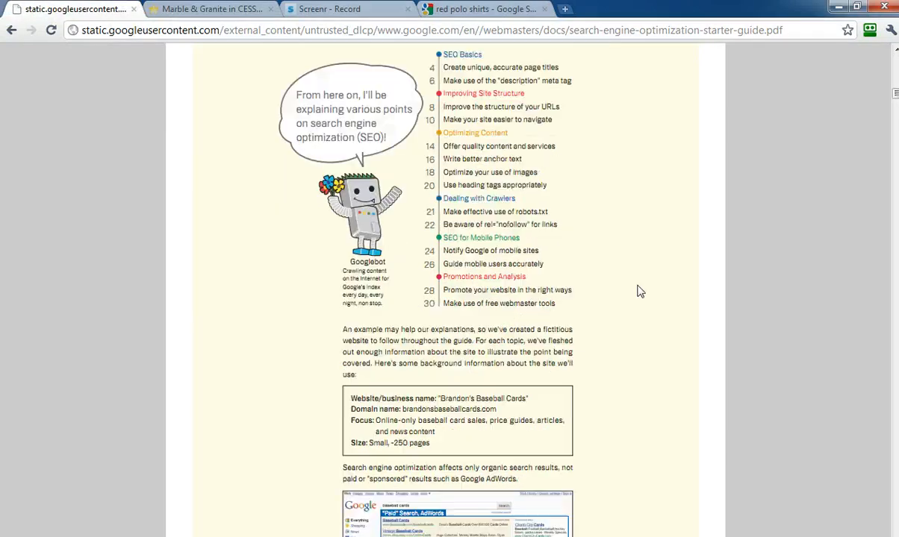
pyautogui.scroll(-3)
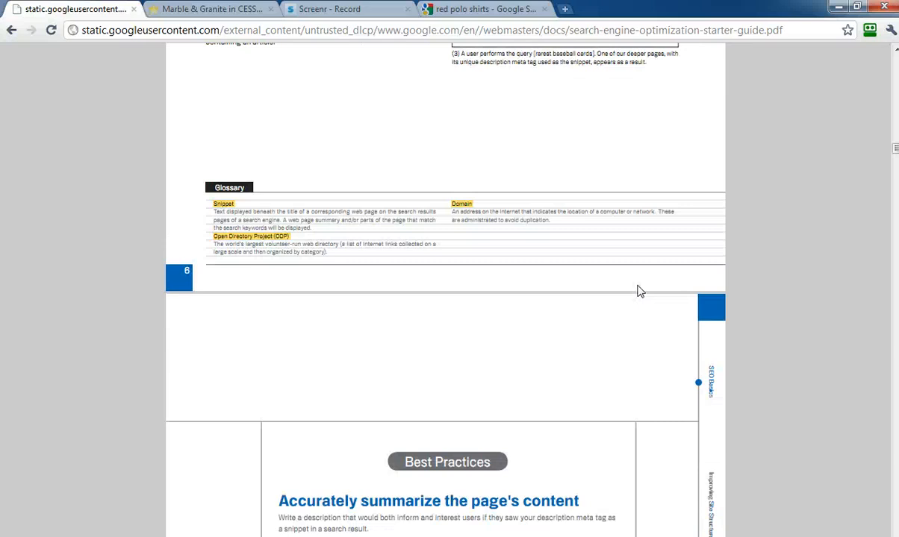
pyautogui.scroll(-3)
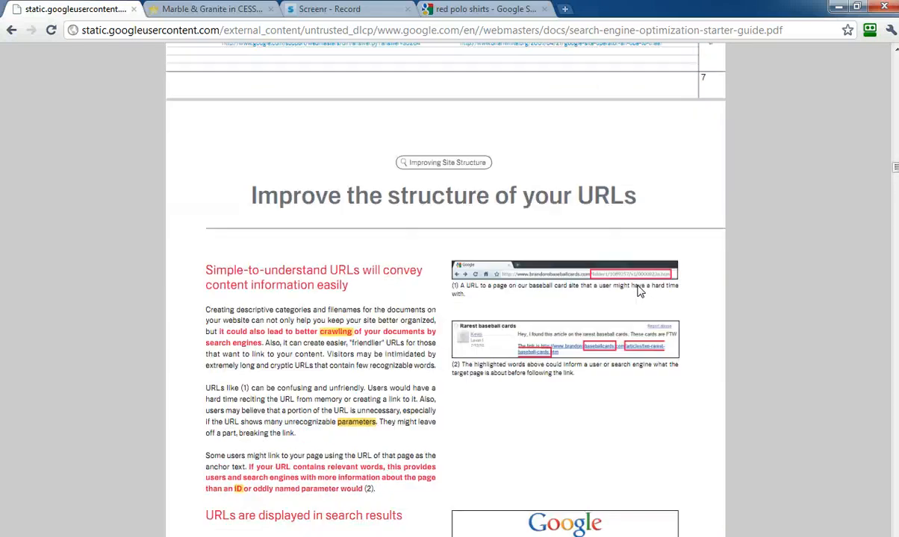
pyautogui.scroll(-3)
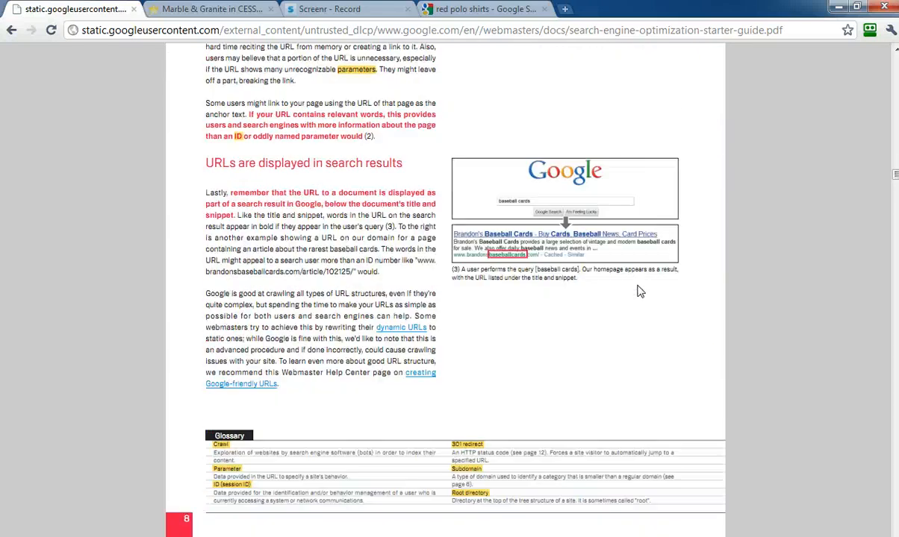
pyautogui.scroll(3)
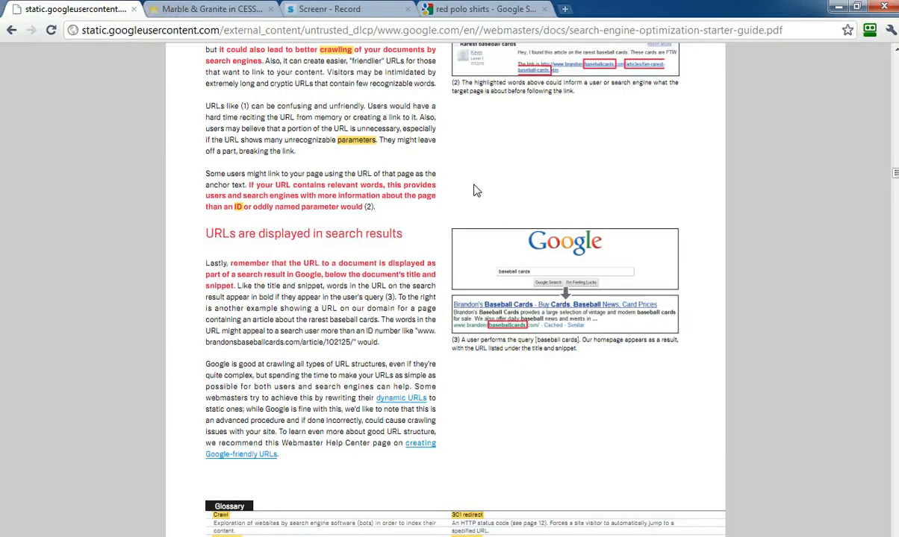
pyautogui.scroll(-3)
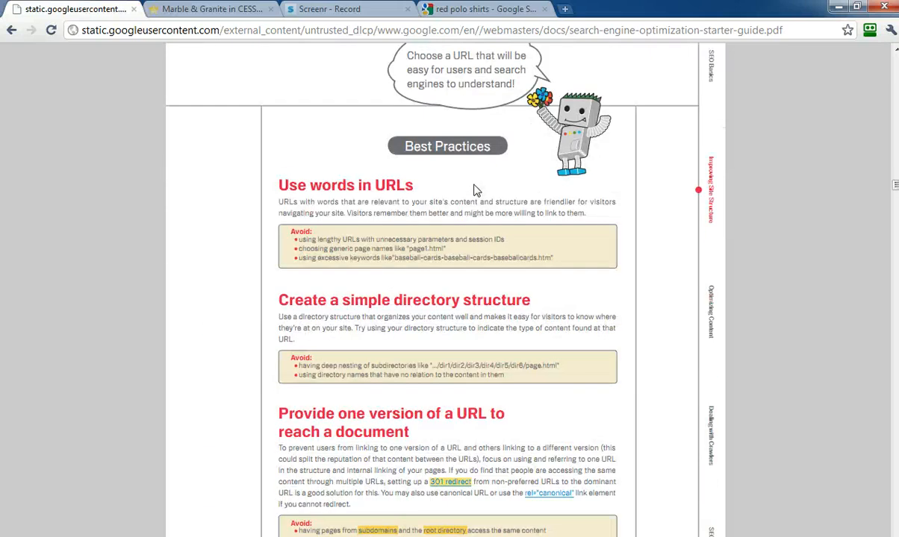
pyautogui.scroll(-3)
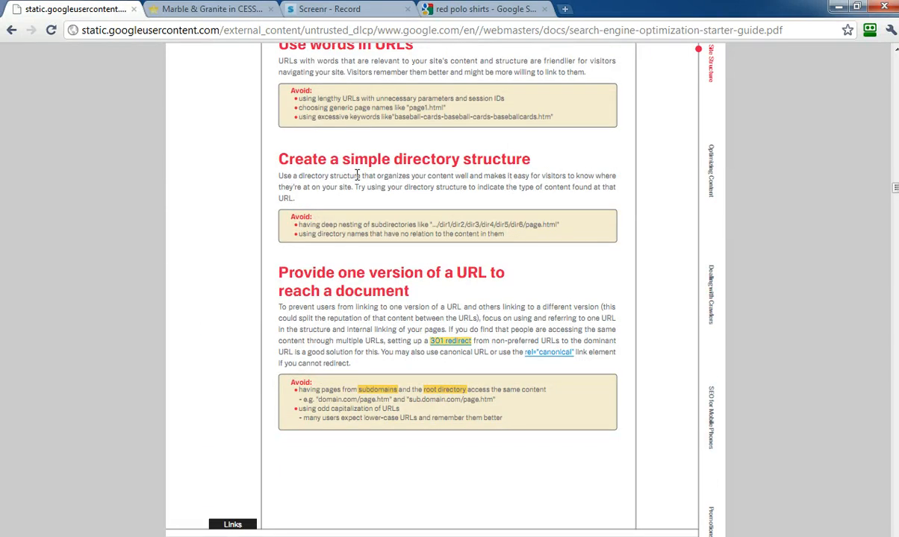
pyautogui.scroll(-3)
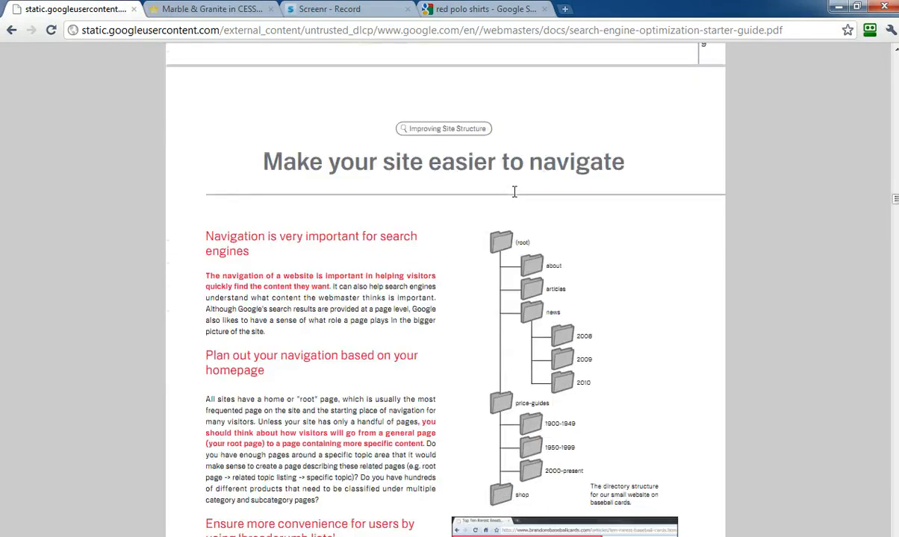
pyautogui.scroll(-3)
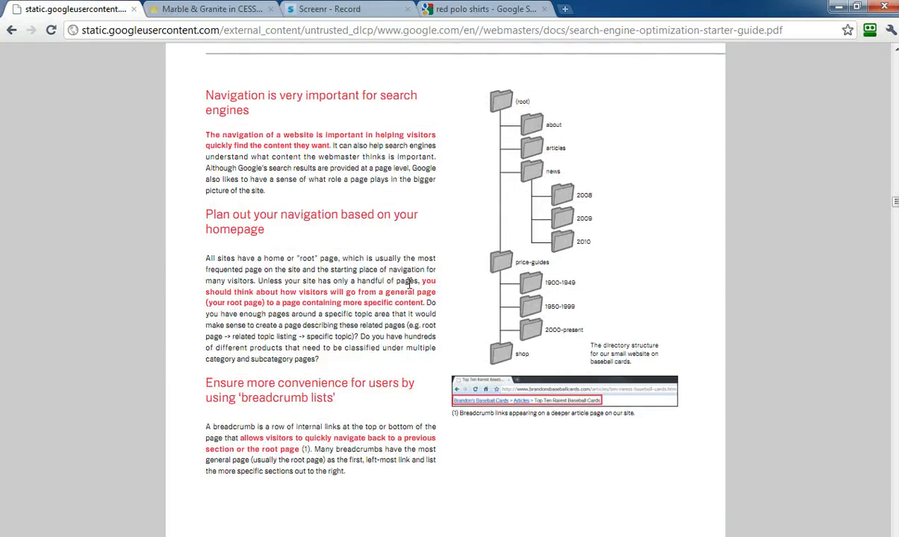
pyautogui.scroll(-3)
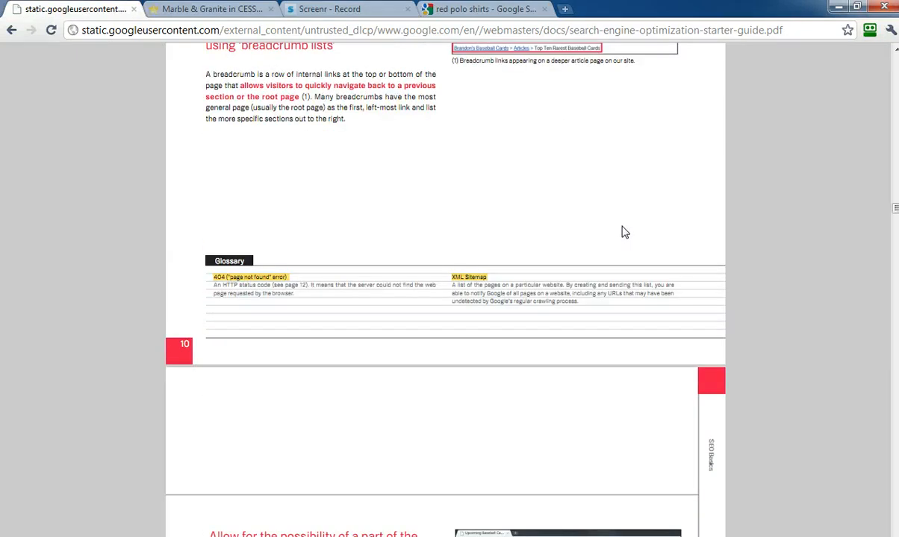
pyautogui.scroll(-3)
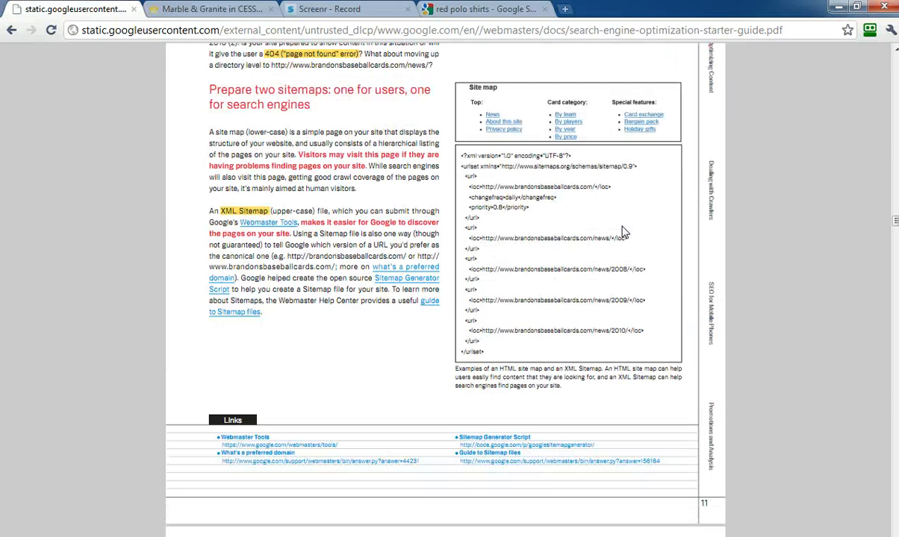
pyautogui.moveTo(317, 82)
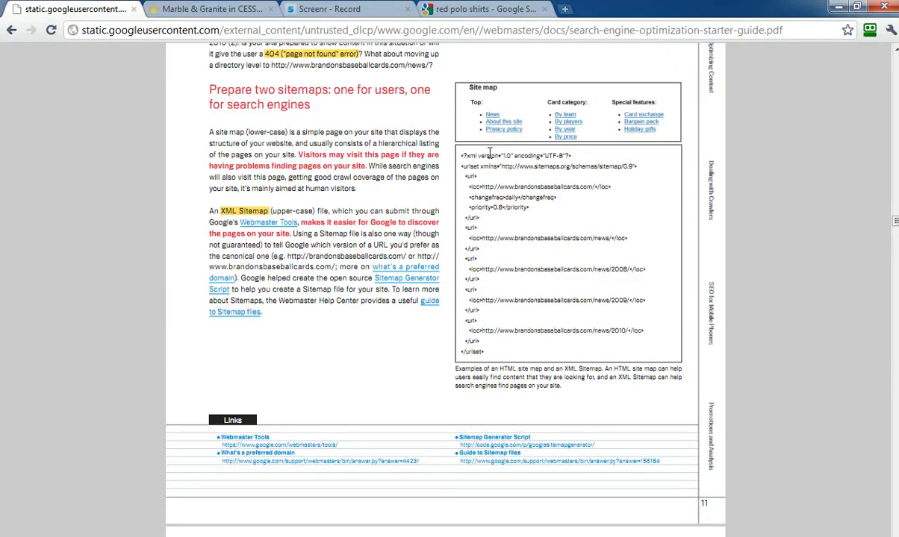
pyautogui.moveTo(616, 180)
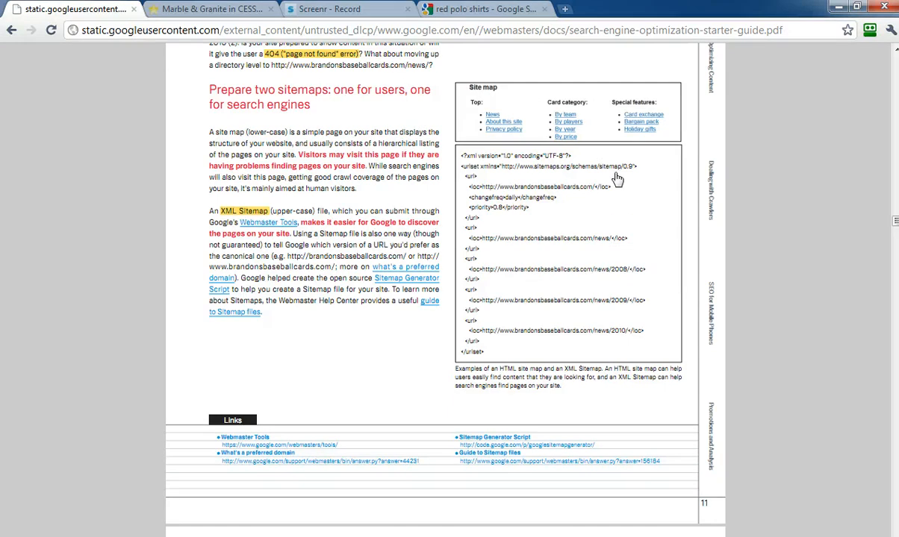
pyautogui.moveTo(250, 223)
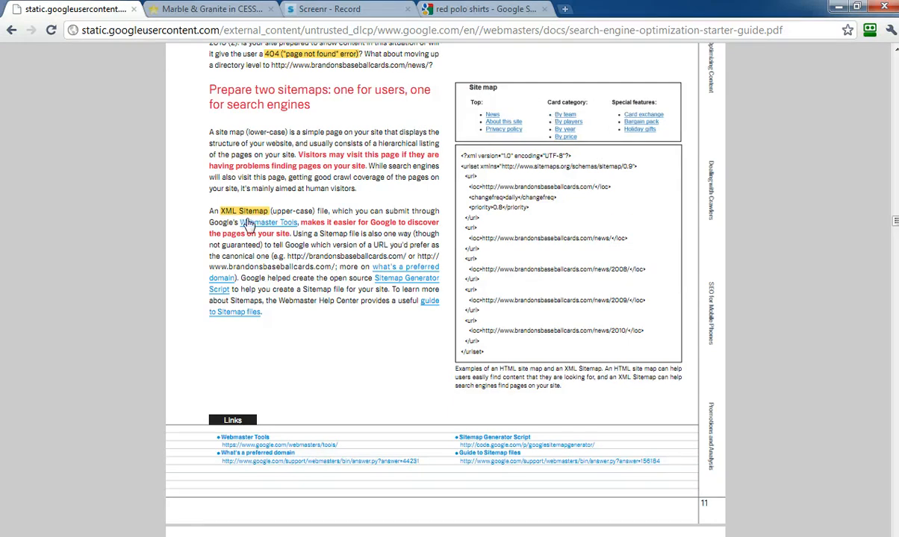
pyautogui.moveTo(349, 213)
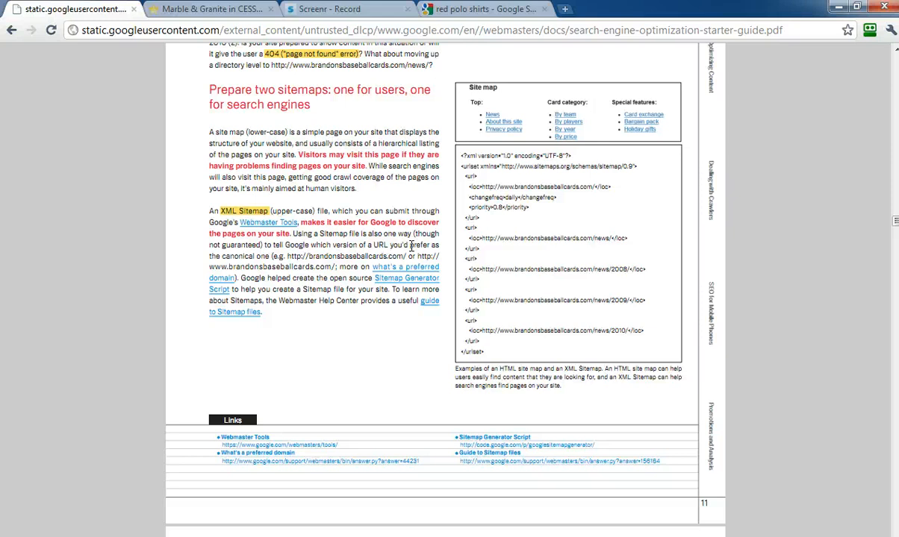
pyautogui.moveTo(396, 285)
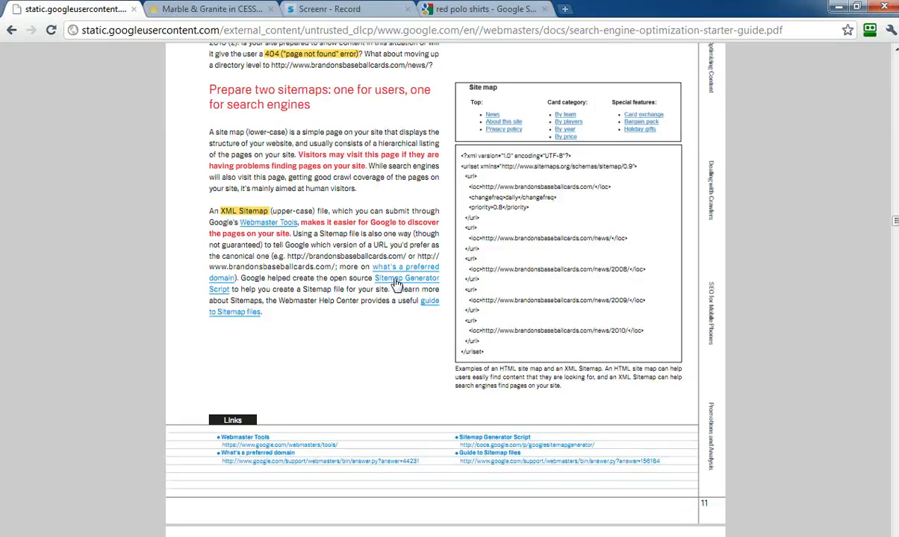
pyautogui.moveTo(373, 351)
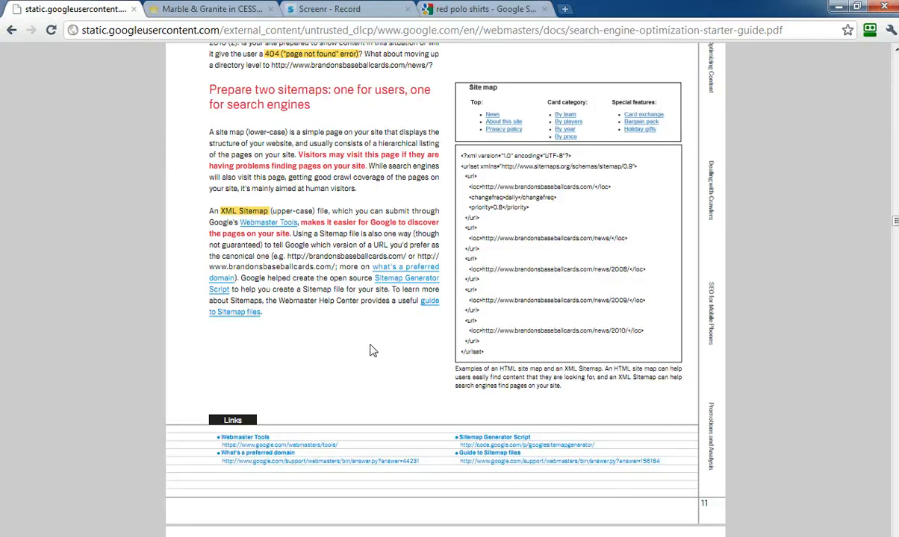
# Scroll the PDF briefly, then return to the red polo shirts search results tab.
pyautogui.scroll(3)
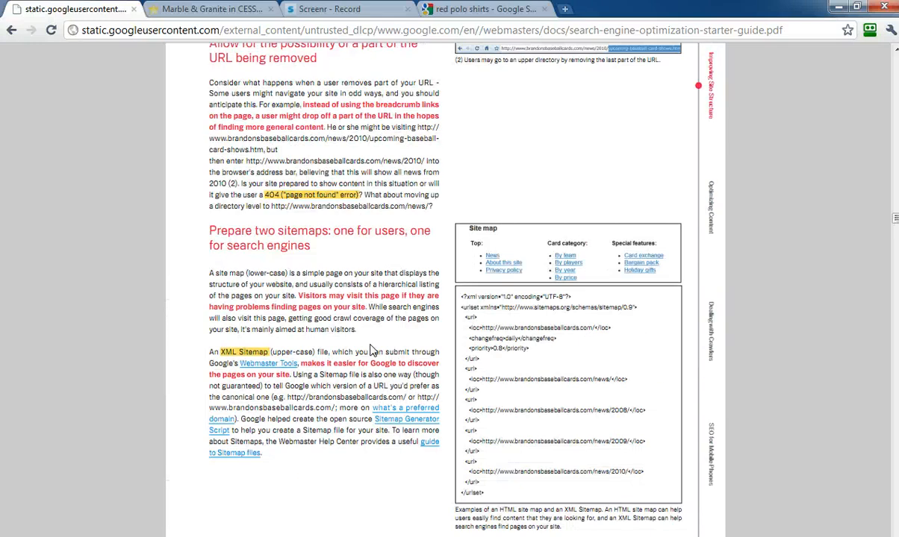
pyautogui.scroll(-3)
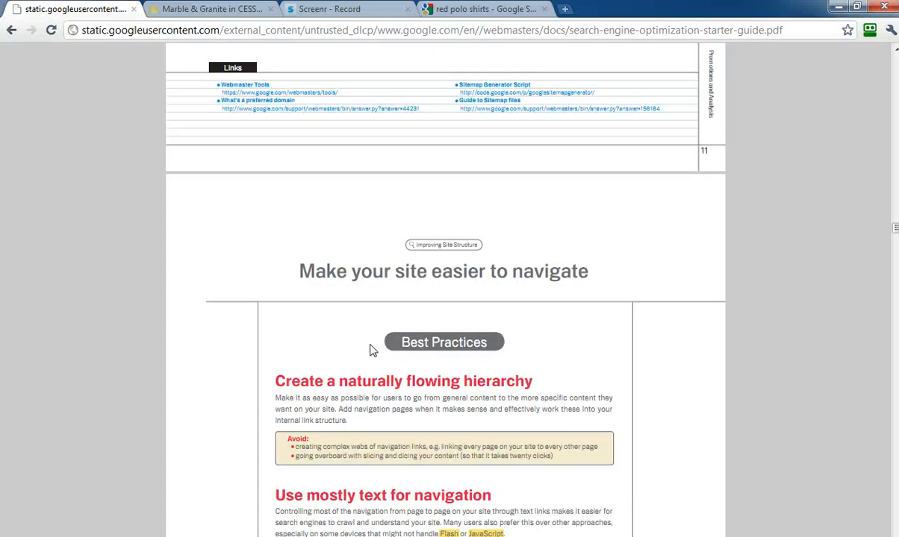
pyautogui.scroll(-3)
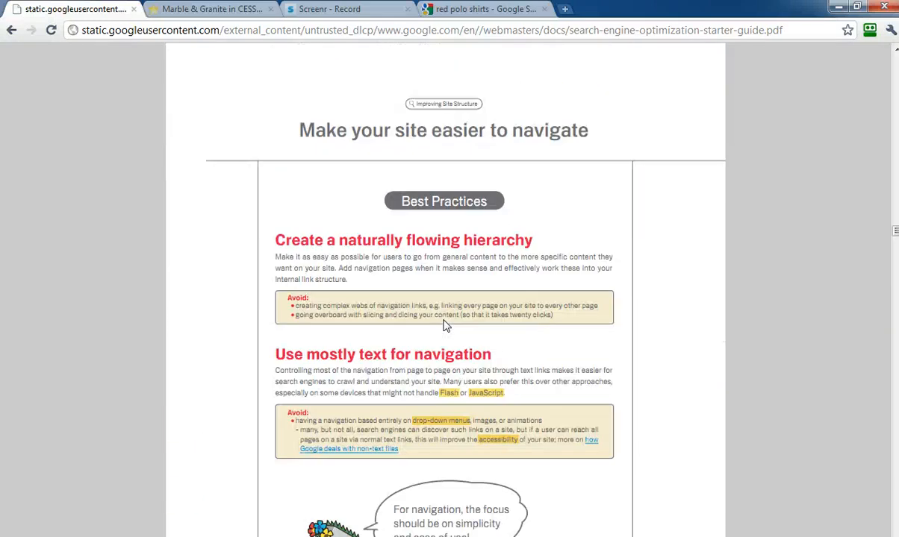
pyautogui.scroll(3)
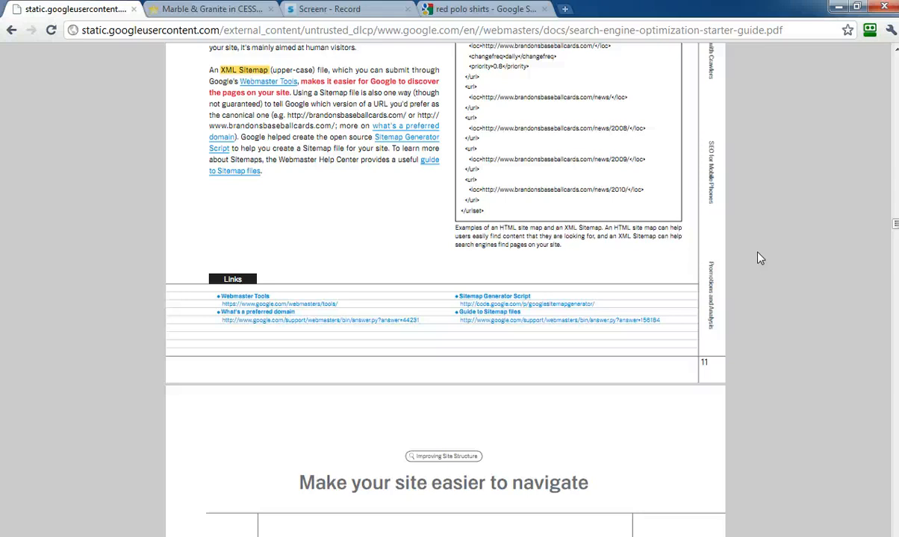
pyautogui.click(485, 9)
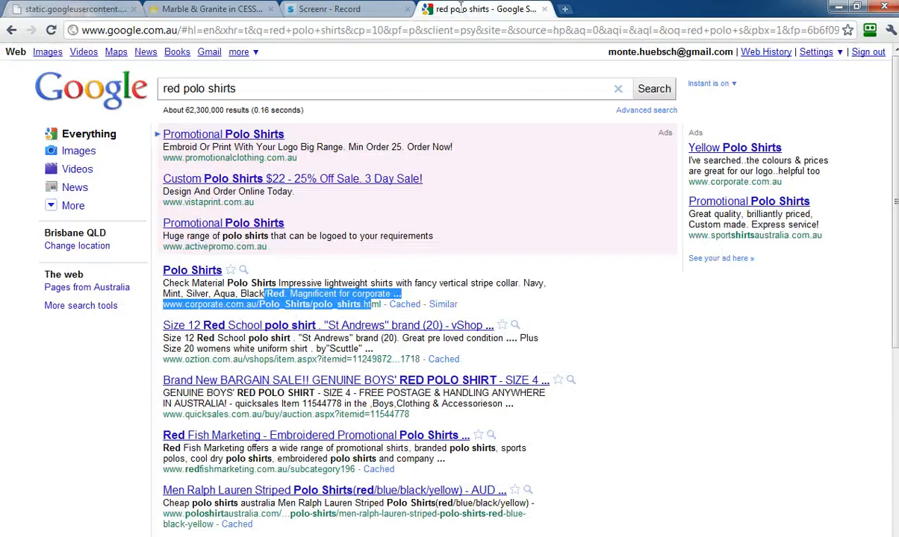
pyautogui.moveTo(409, 183)
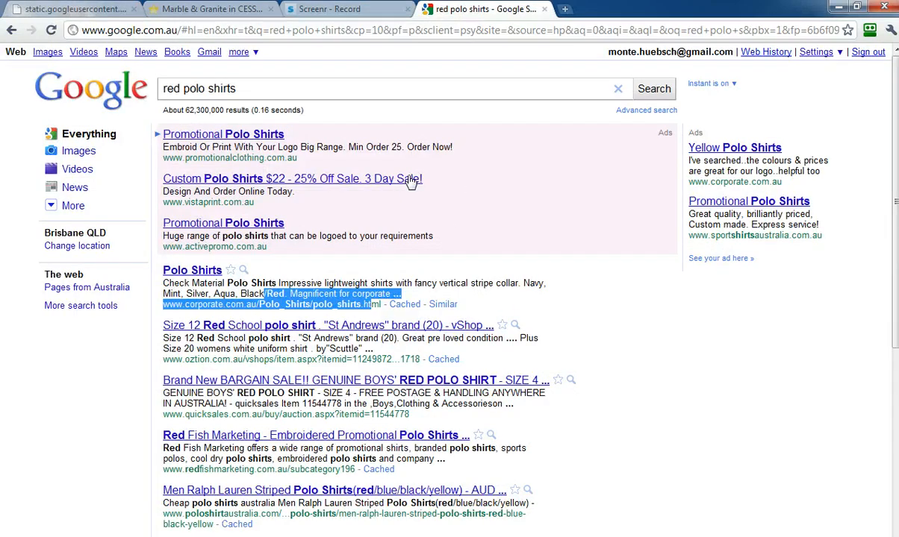
pyautogui.moveTo(660, 362)
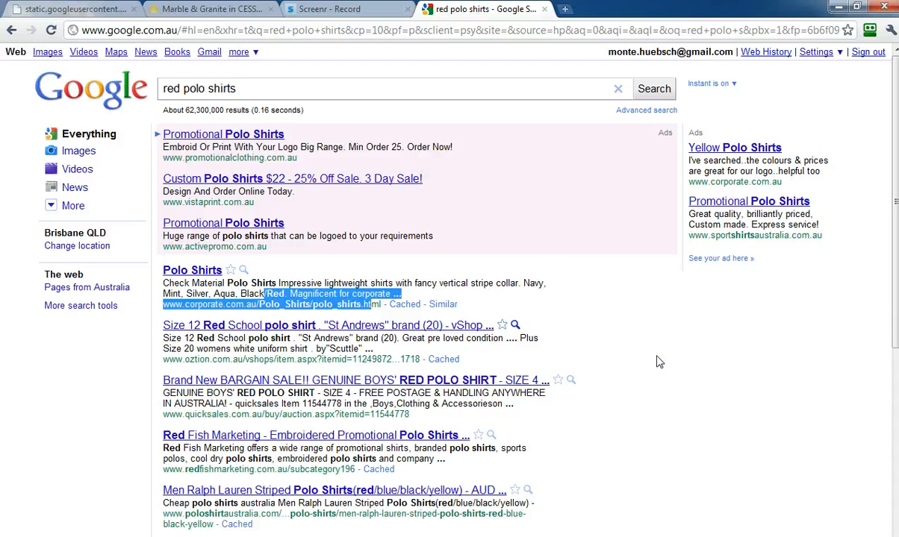
# Scroll down to lower results like Red Rock Adventure and Sydney Swans.
pyautogui.scroll(-3)
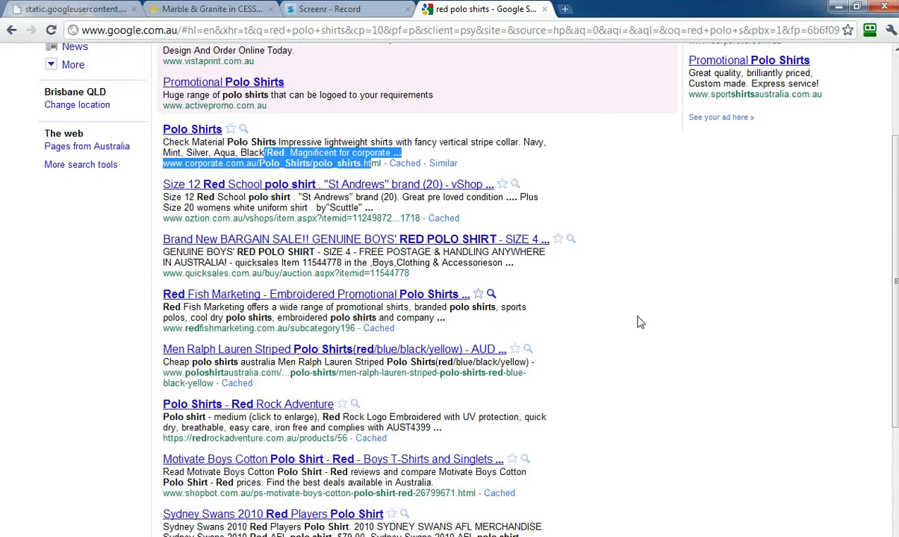